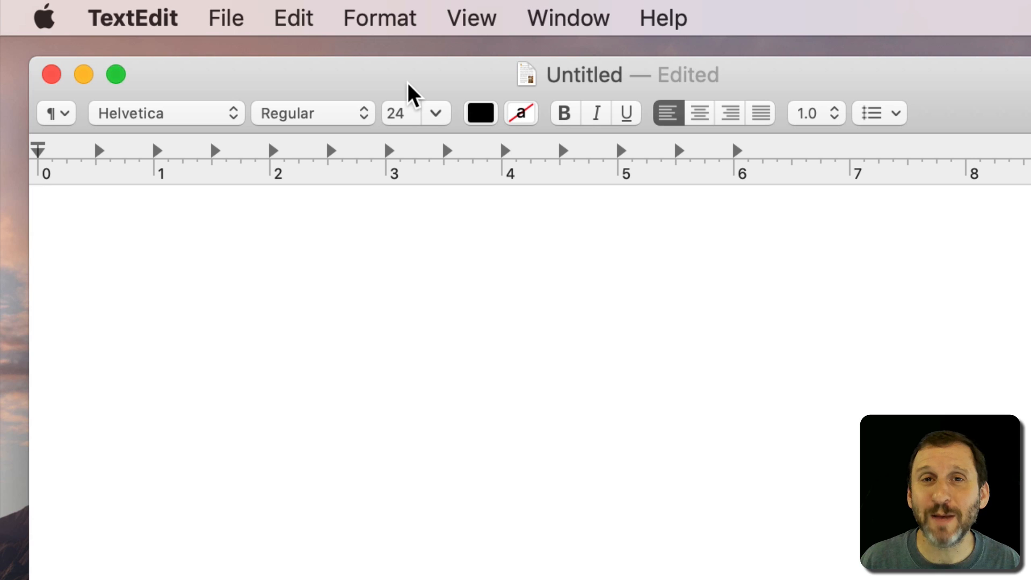
# Type 1/2 and accept the ½ fraction autocorrect replacement
pyautogui.click(40, 210)
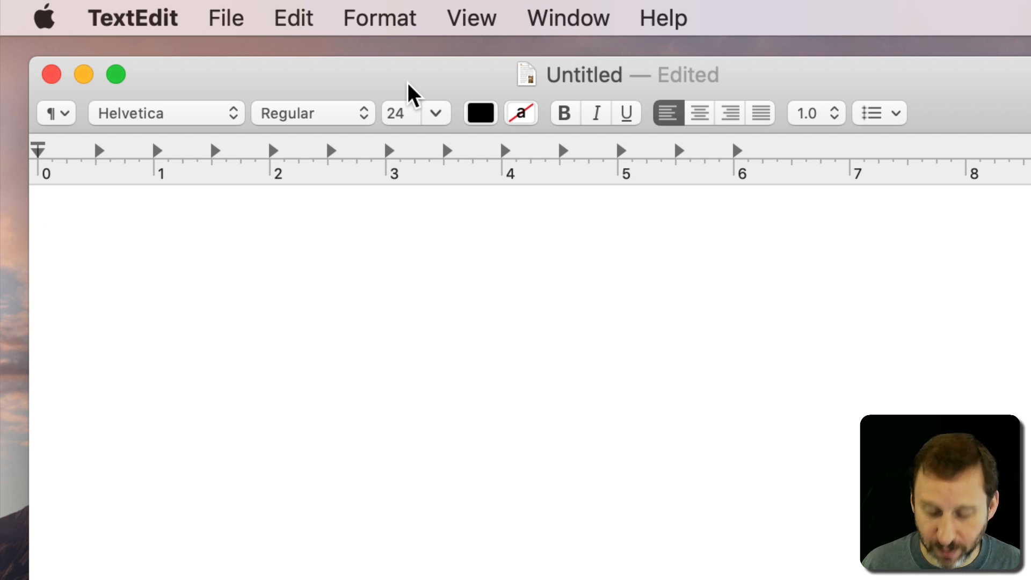
pyautogui.write('1')
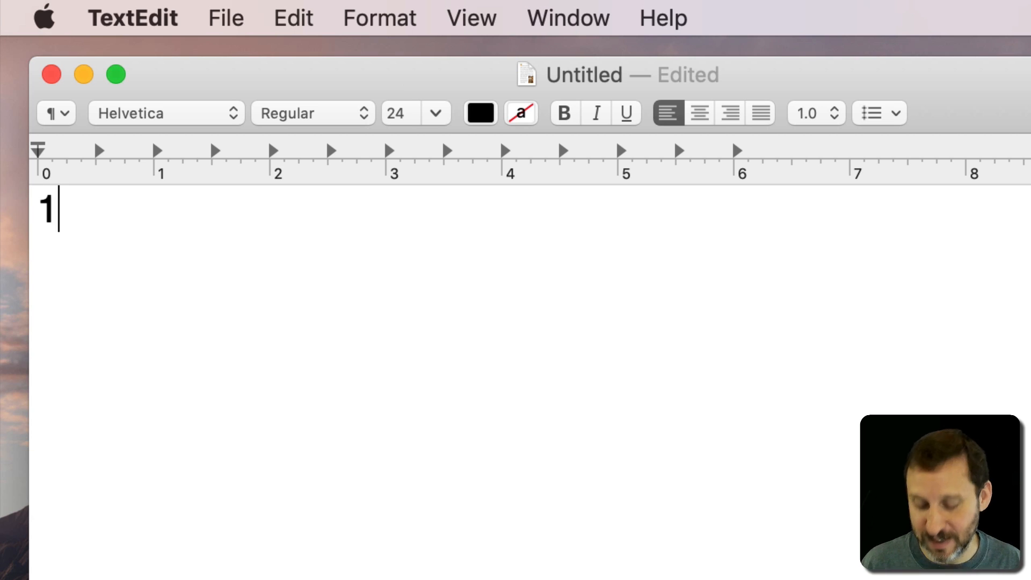
pyautogui.write('/')
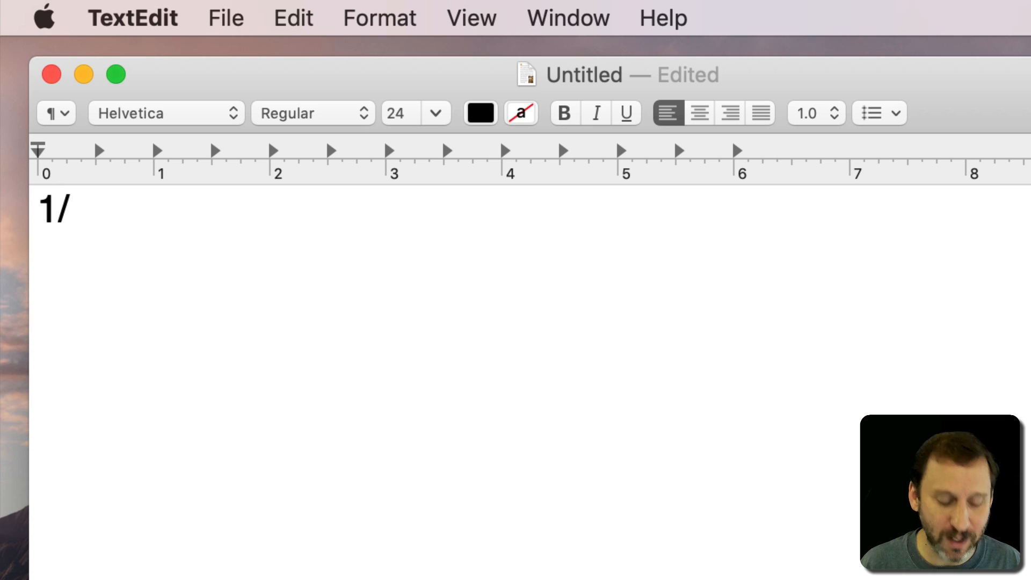
pyautogui.write('2')
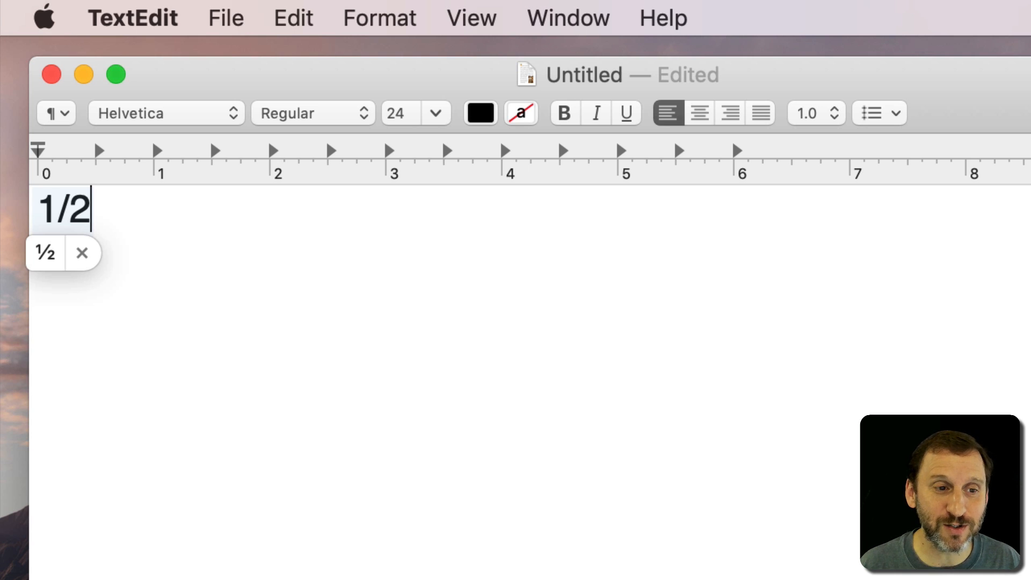
pyautogui.click(43, 253)
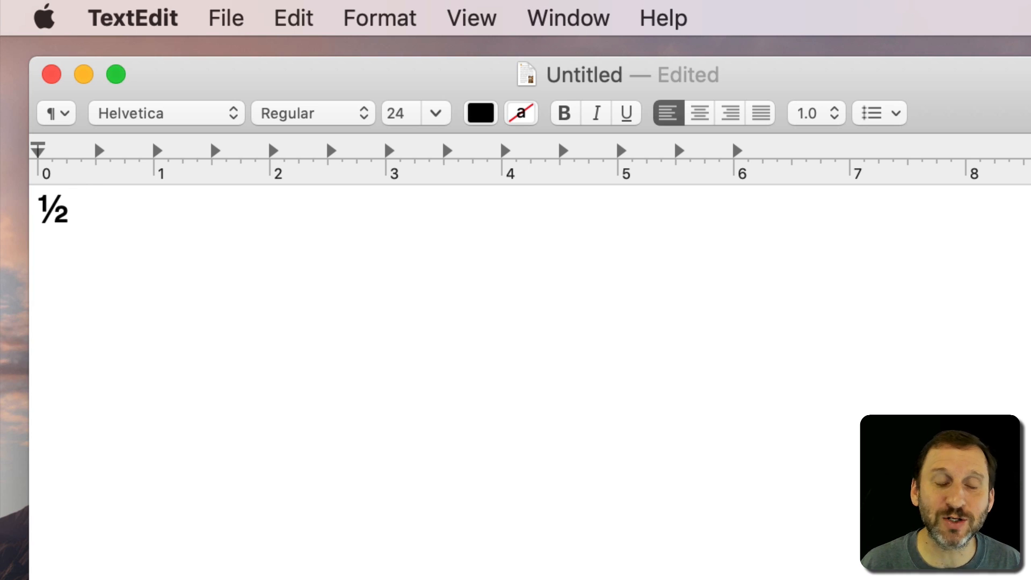
# Type 2/3 after the ½, then select and delete the resulting ⅔
pyautogui.click(79, 211)
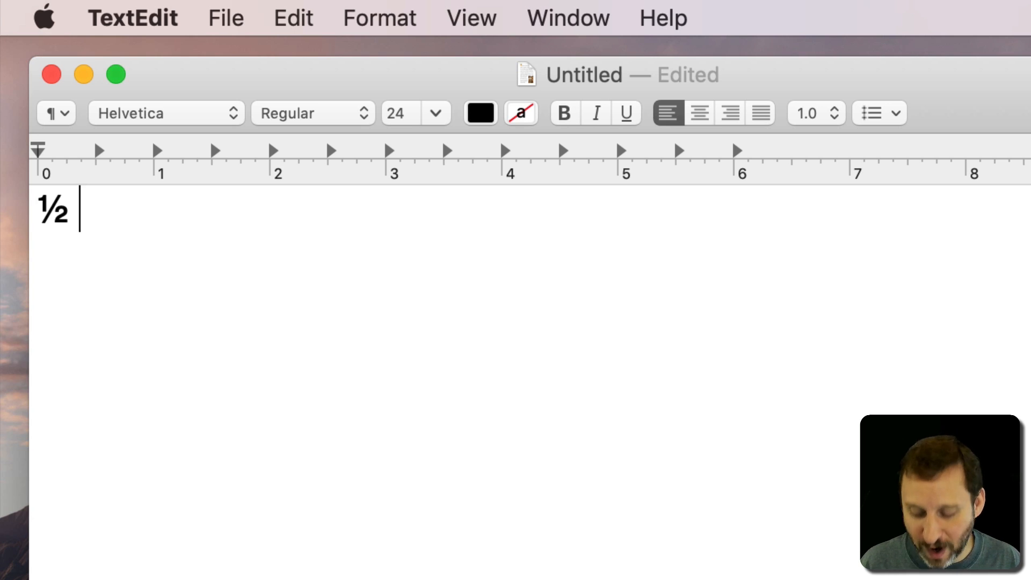
pyautogui.write('2/')
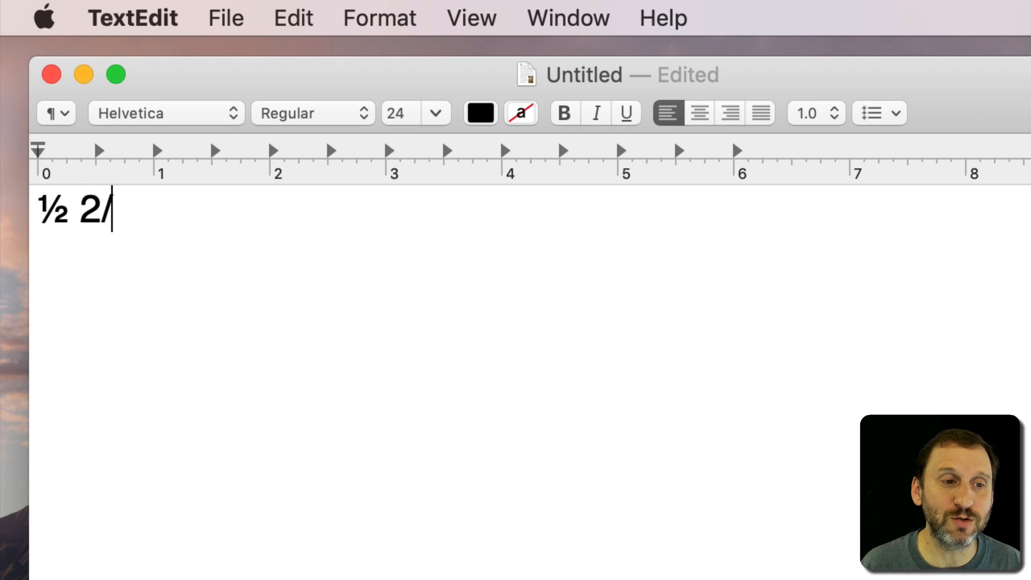
pyautogui.write('3')
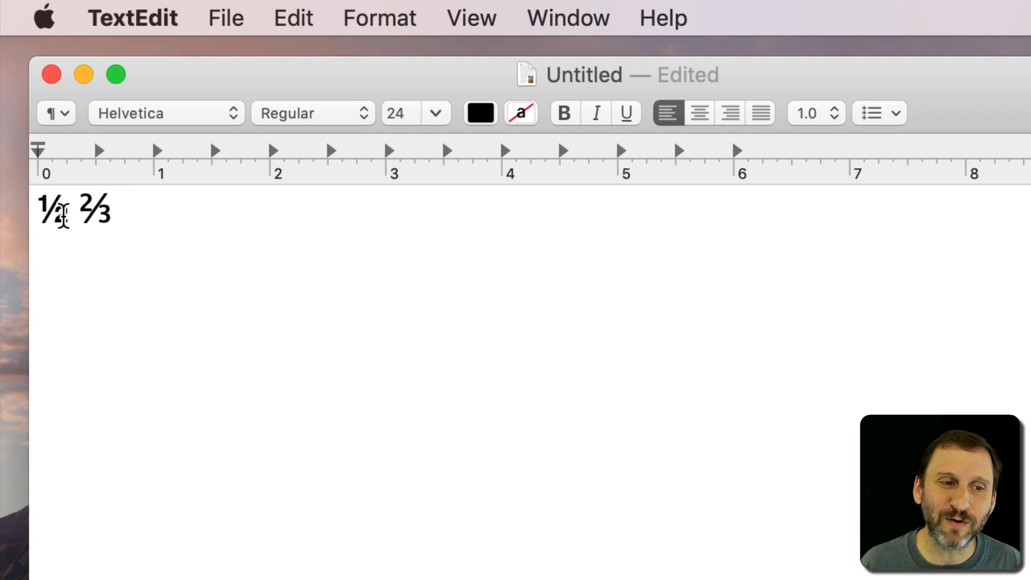
pyautogui.doubleClick(94, 210)
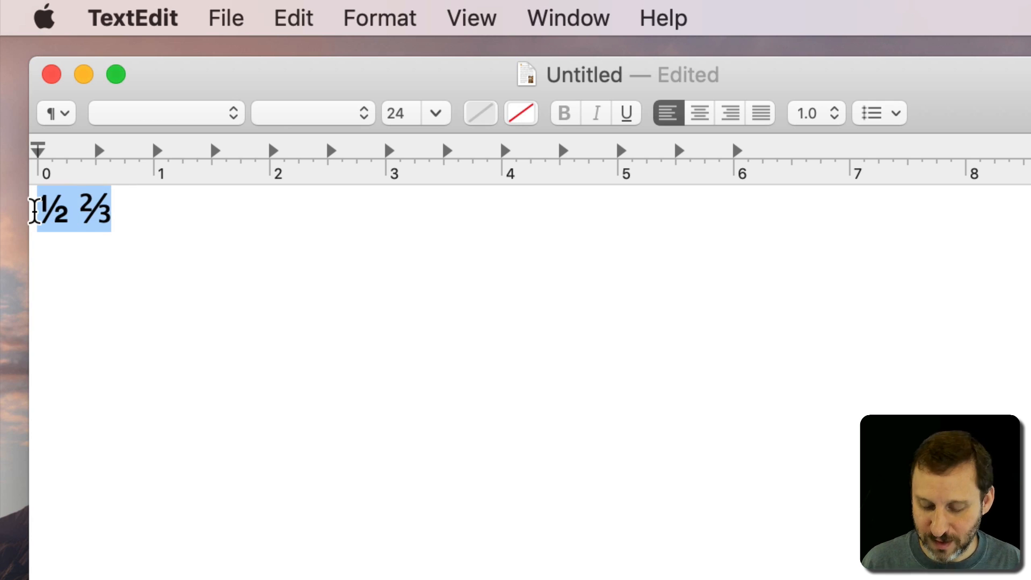
pyautogui.press('delete')
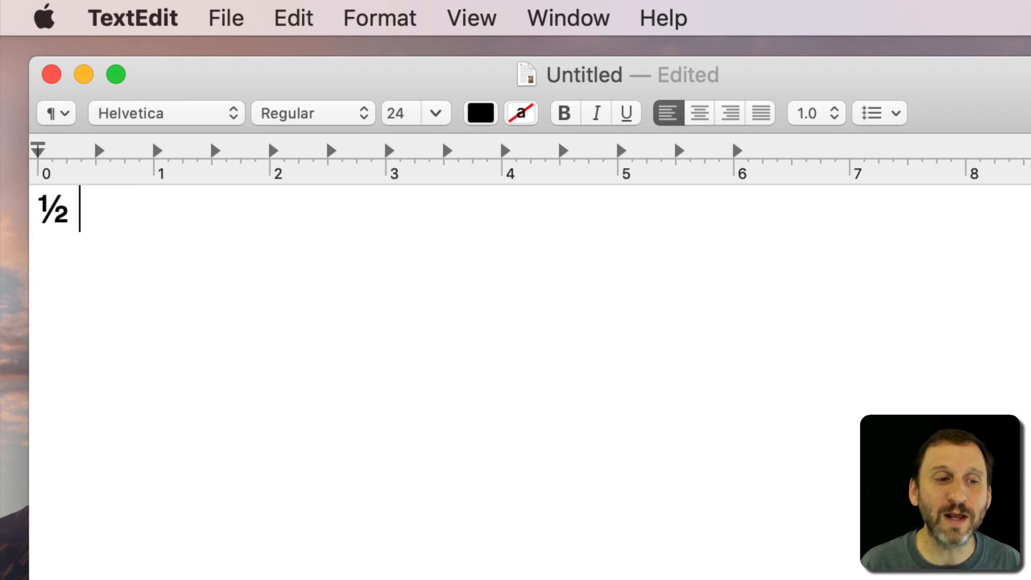
pyautogui.press('backspace')
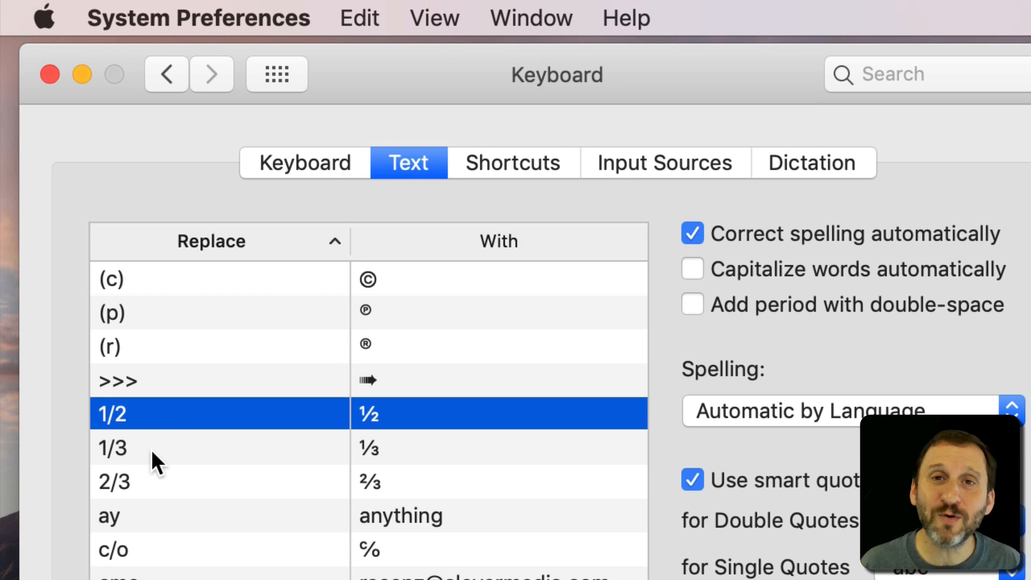
pyautogui.moveTo(108, 421)
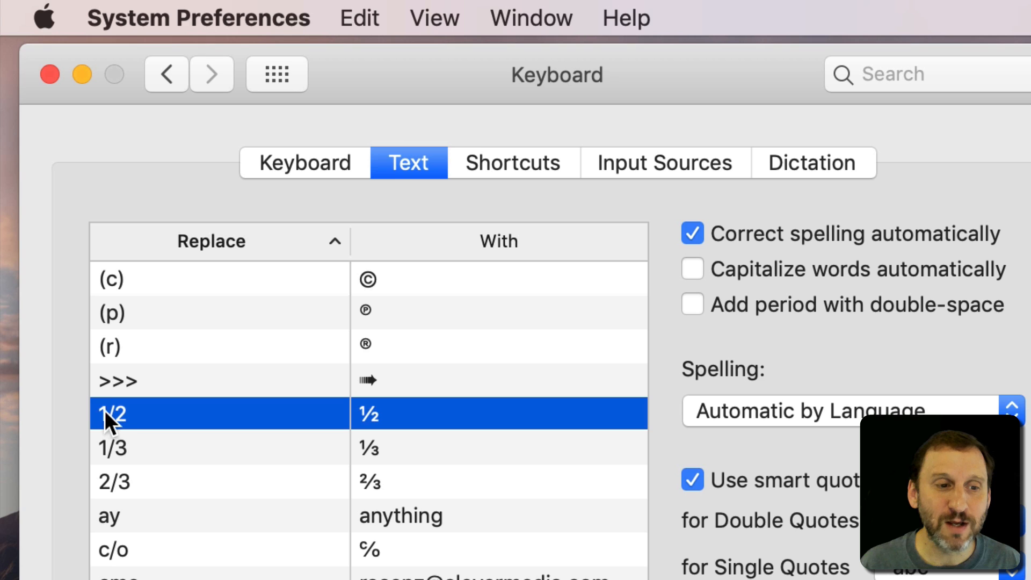
pyautogui.moveTo(399, 426)
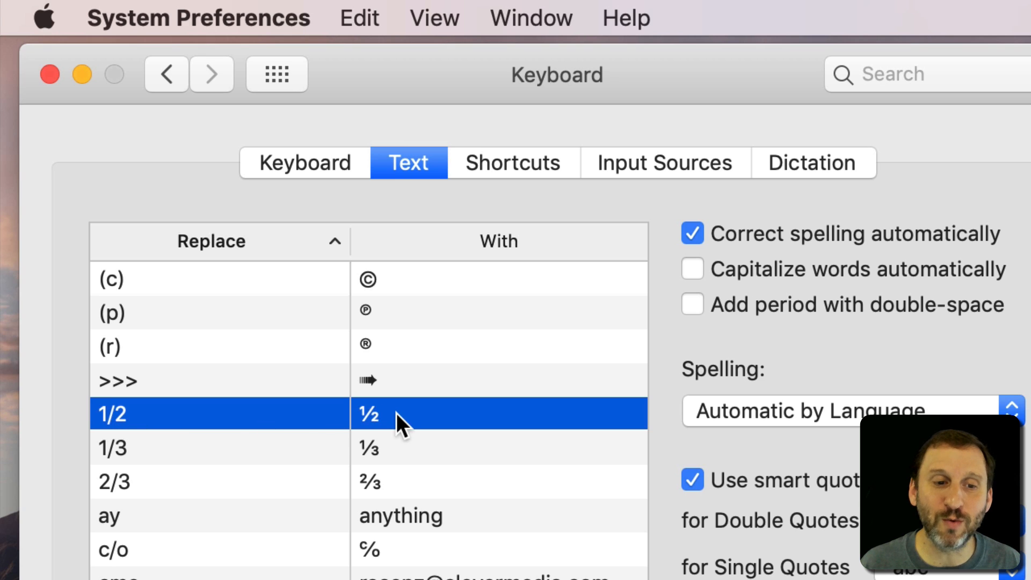
pyautogui.click(197, 448)
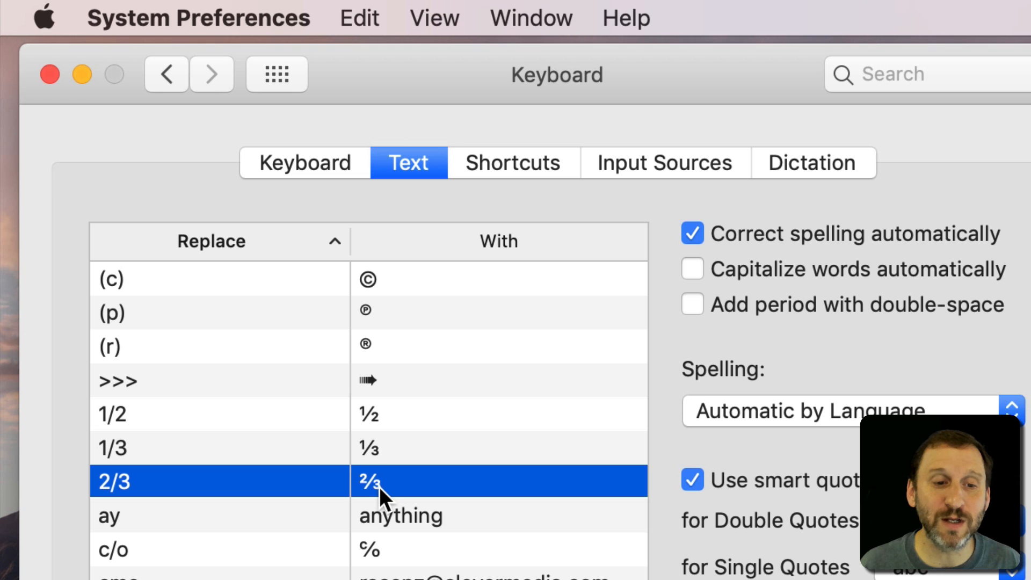
pyautogui.moveTo(379, 513)
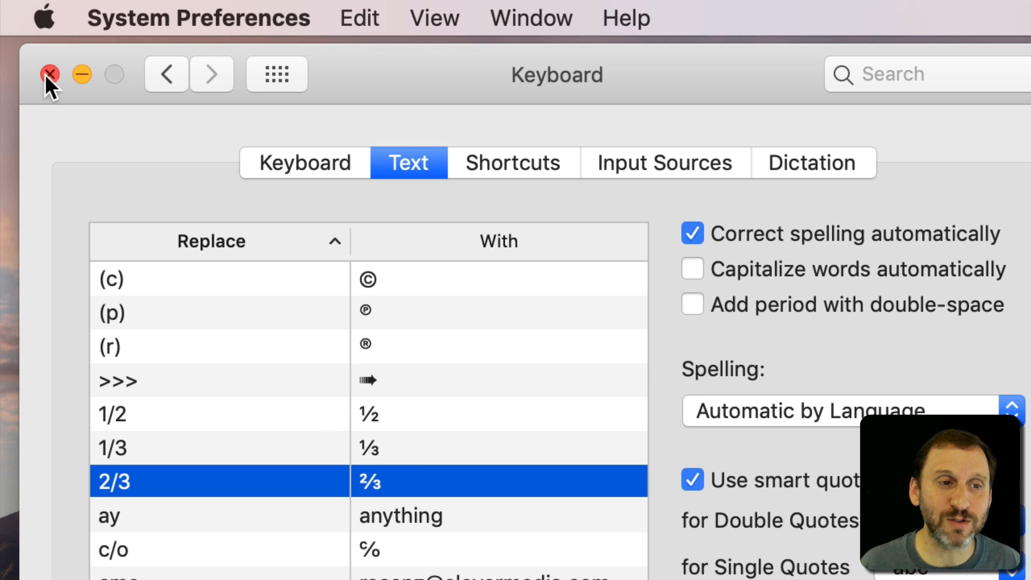
pyautogui.click(49, 74)
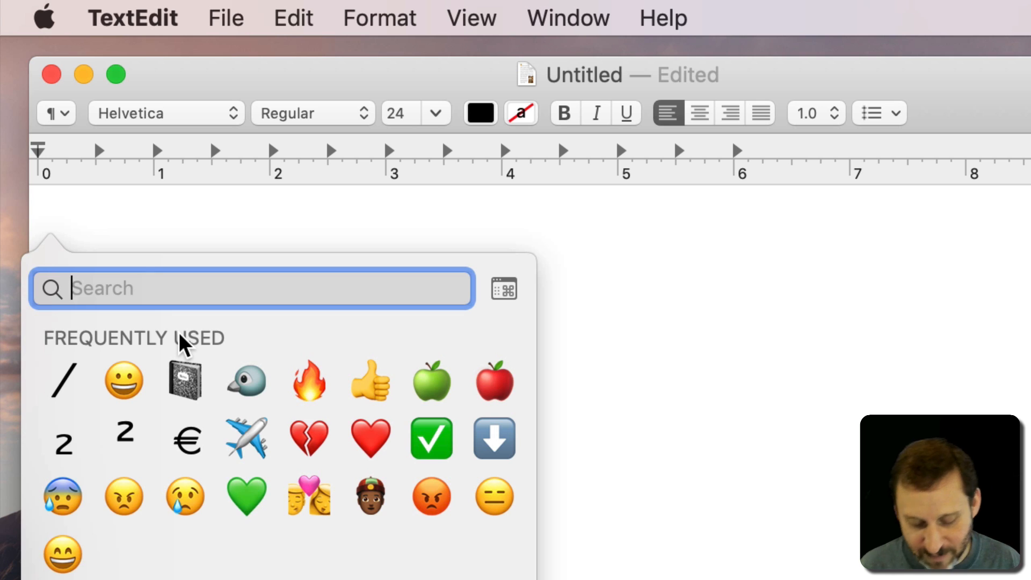
# Search the Character Viewer for 'fraction' to list only fraction symbols
pyautogui.write('f')
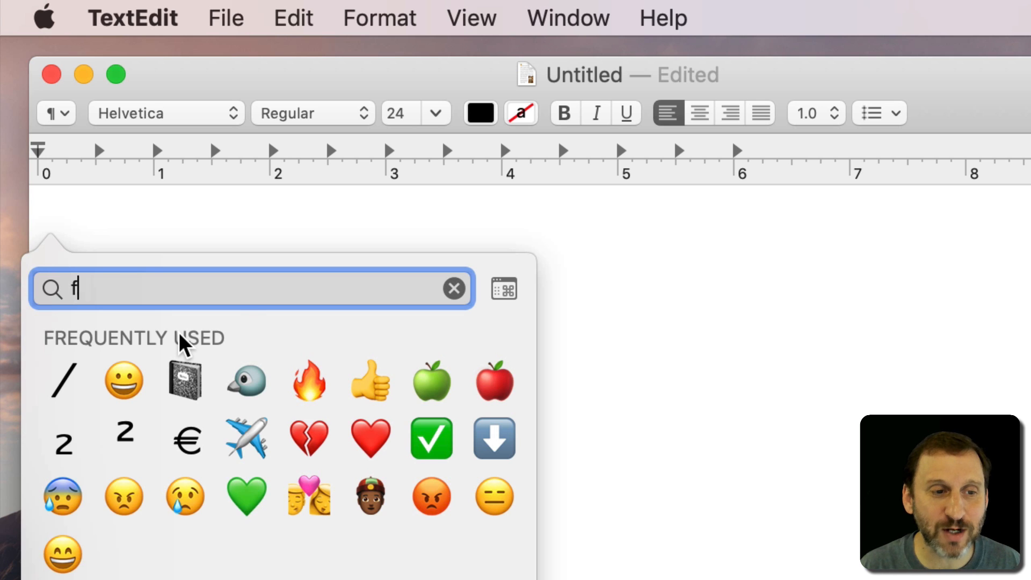
pyautogui.write('ractio')
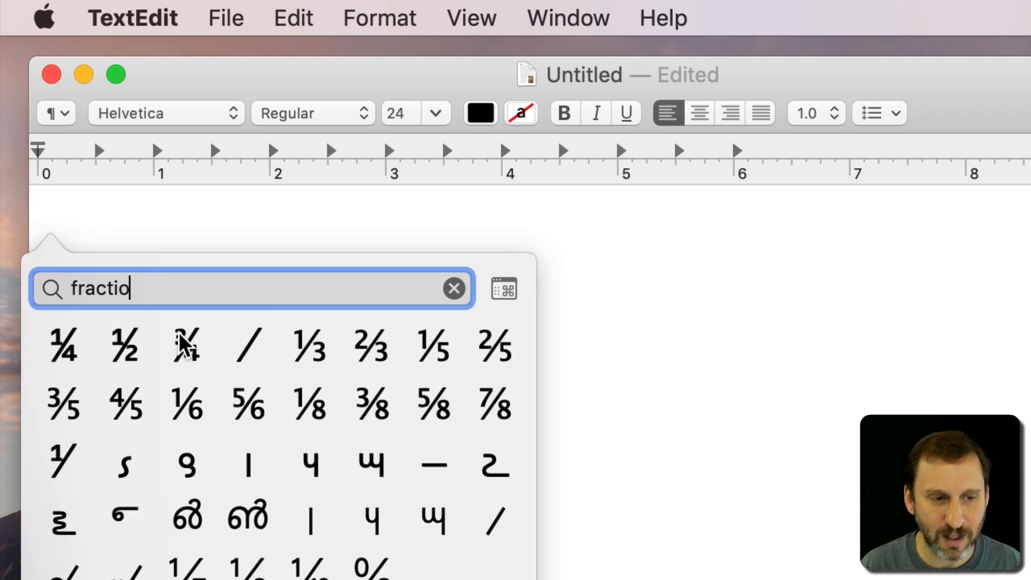
pyautogui.write('n')
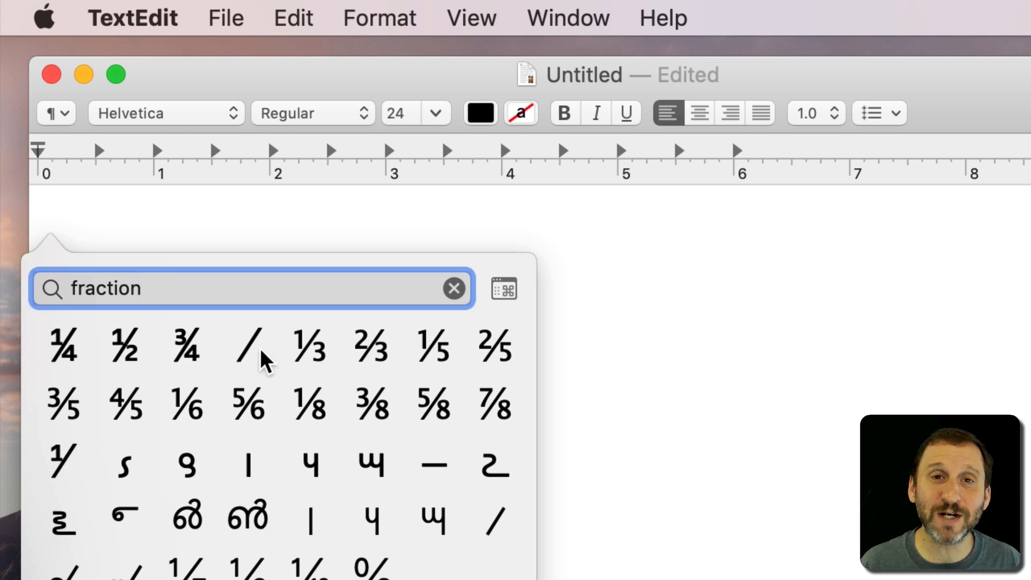
pyautogui.moveTo(141, 358)
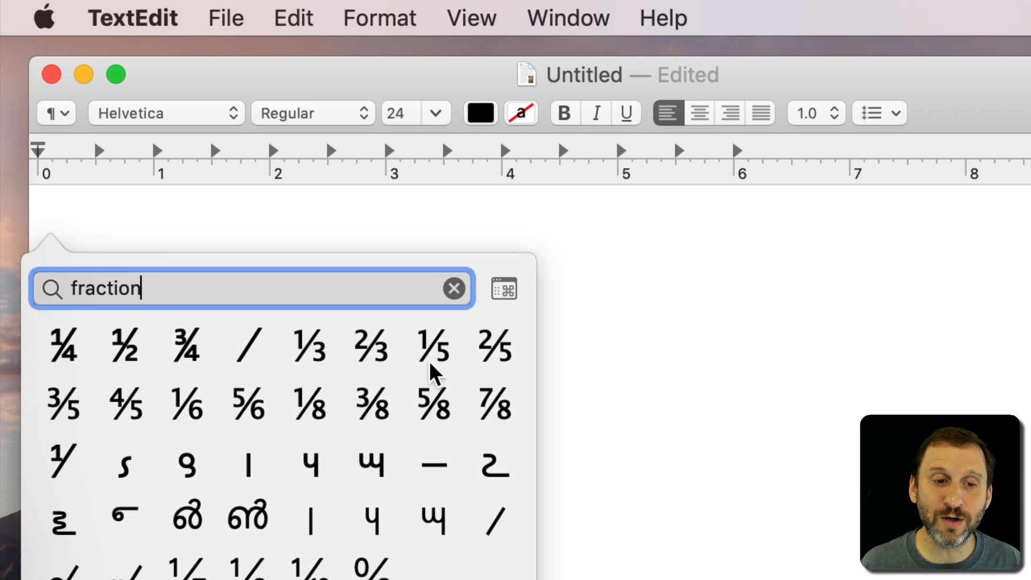
pyautogui.moveTo(183, 414)
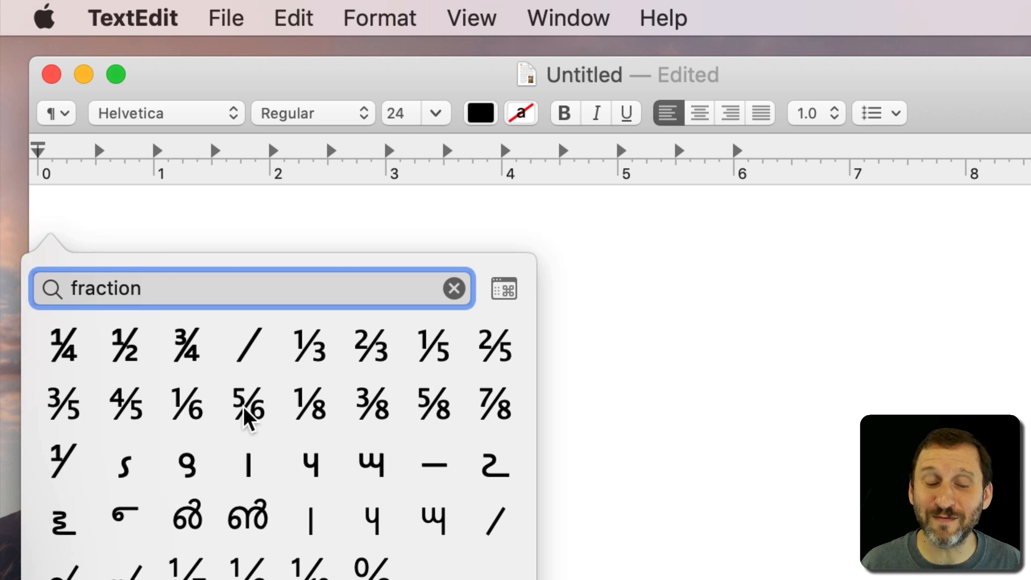
pyautogui.moveTo(310, 405)
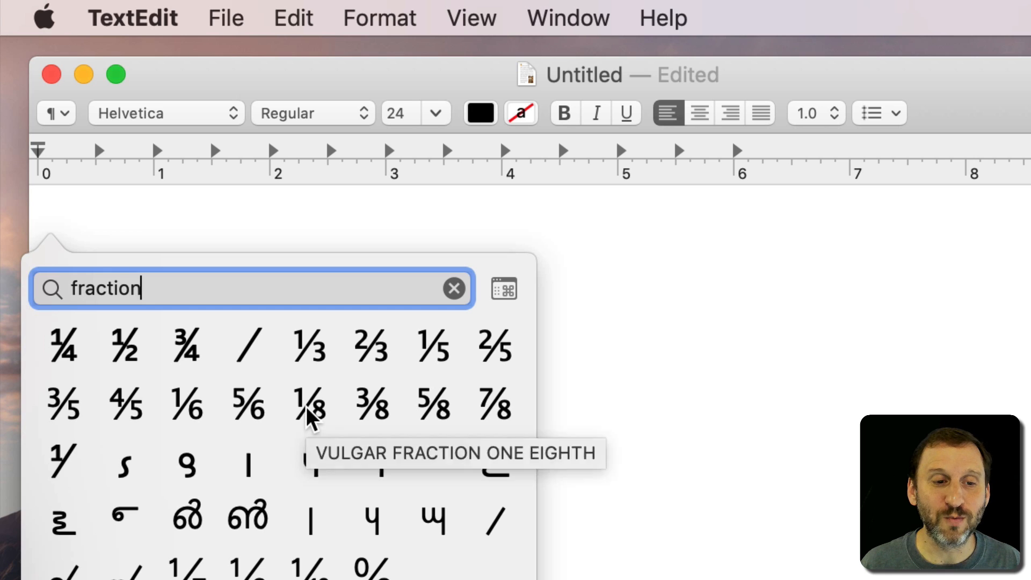
pyautogui.moveTo(151, 469)
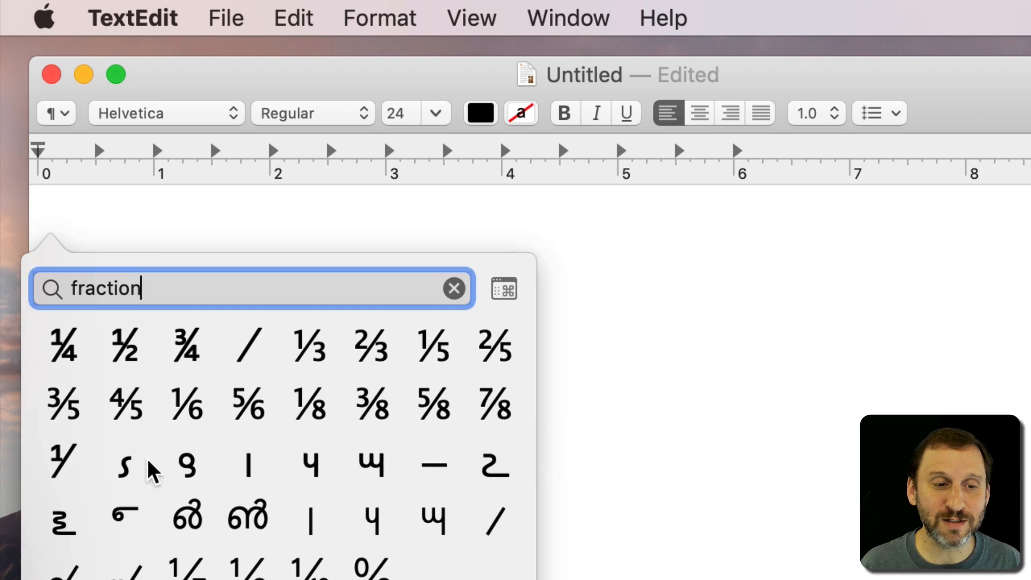
pyautogui.moveTo(335, 440)
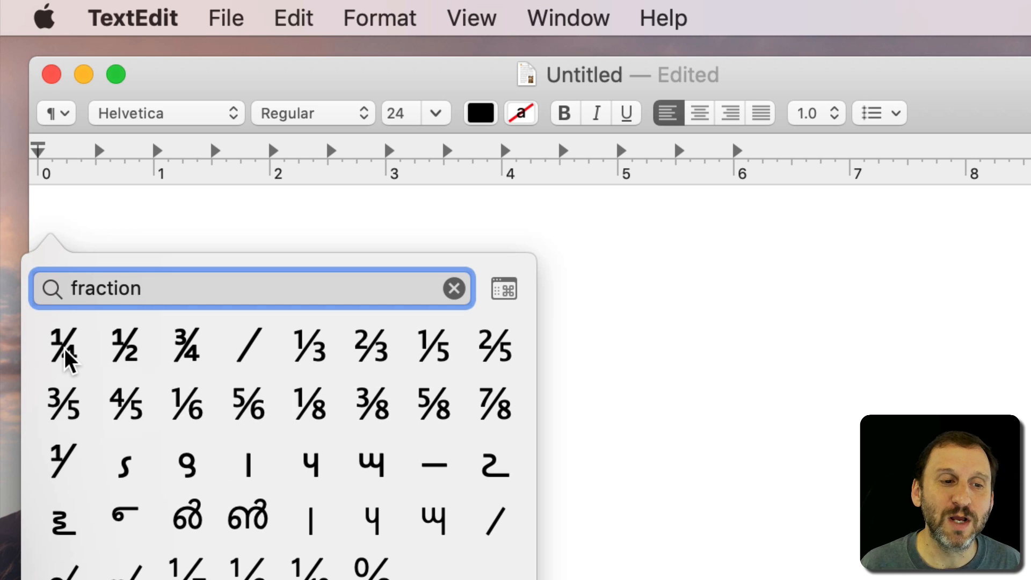
# Insert the ¼ fraction from the picker and select it
pyautogui.click(63, 346)
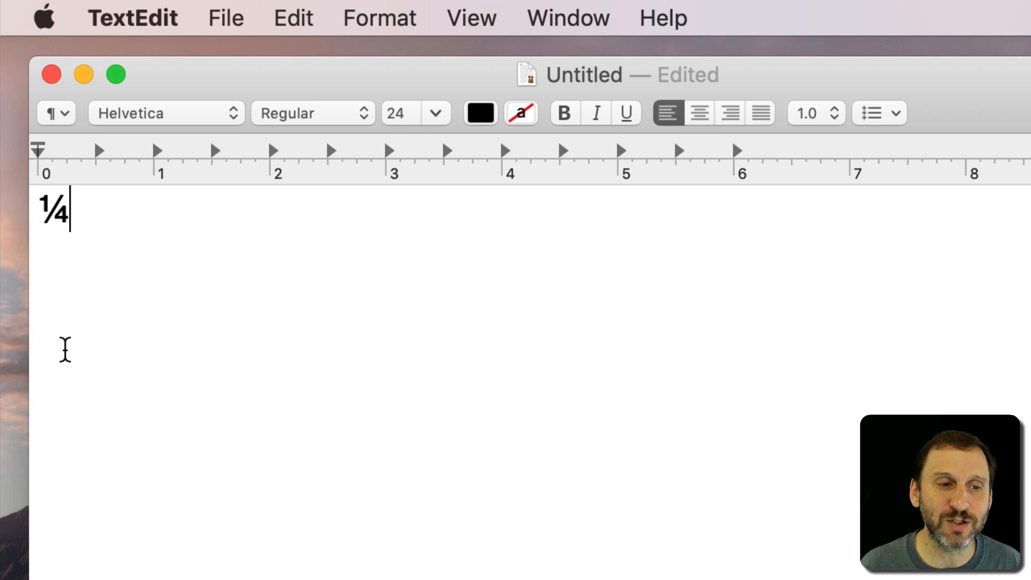
pyautogui.doubleClick(53, 210)
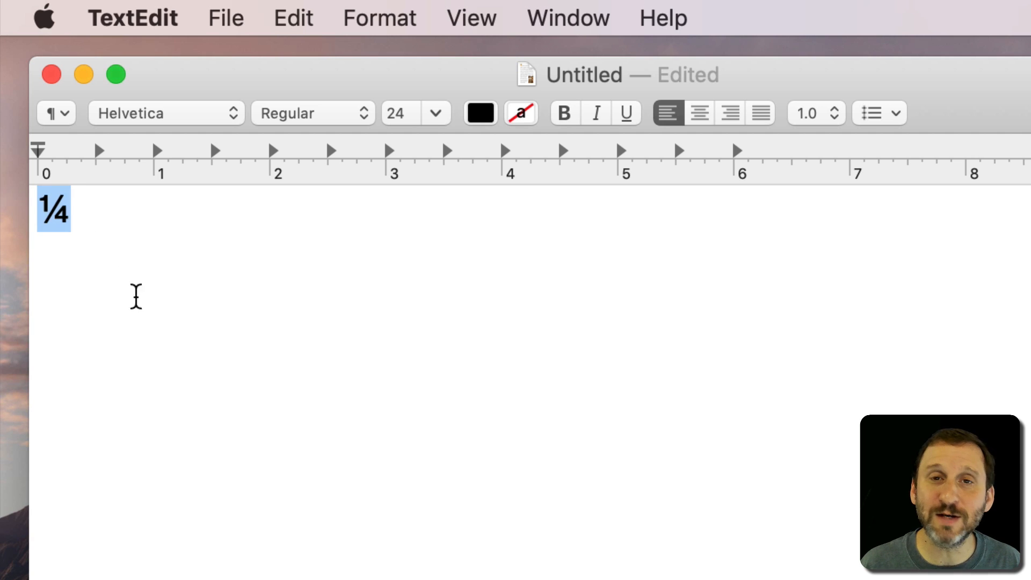
pyautogui.moveTo(187, 344)
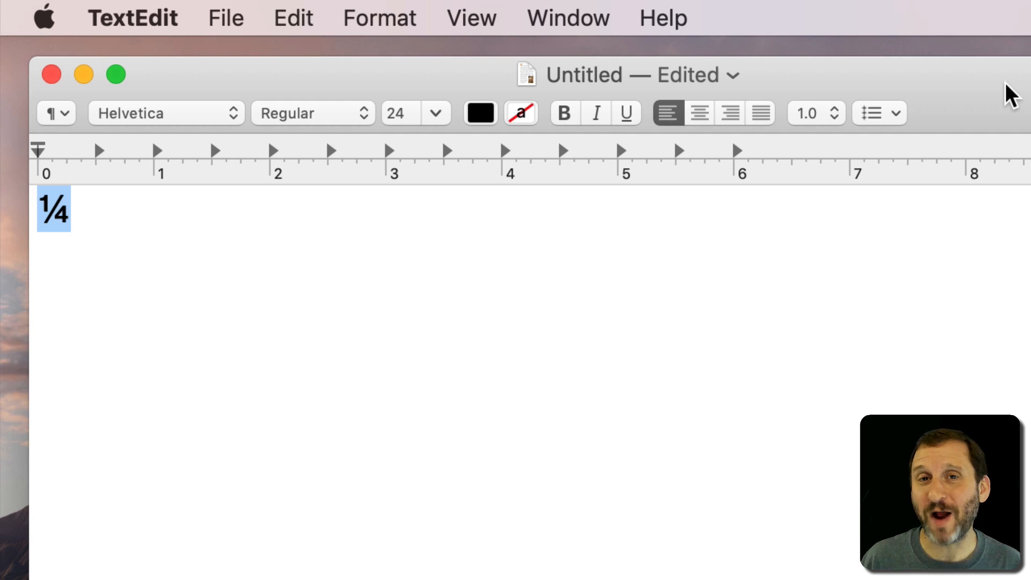
pyautogui.moveTo(330, 216)
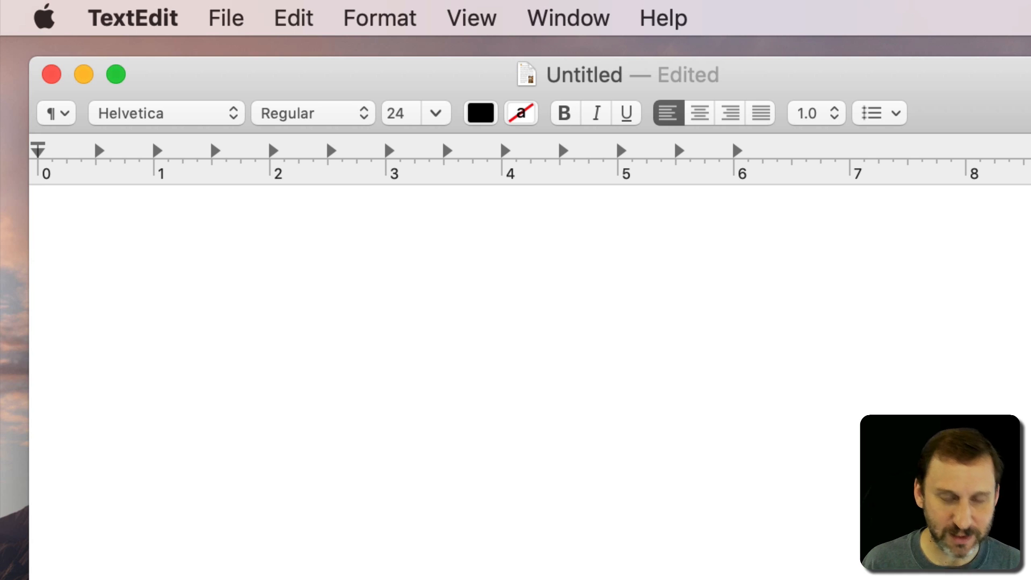
# Type 3/7 as plain characters and move the cursor to the line start
pyautogui.write('3/')
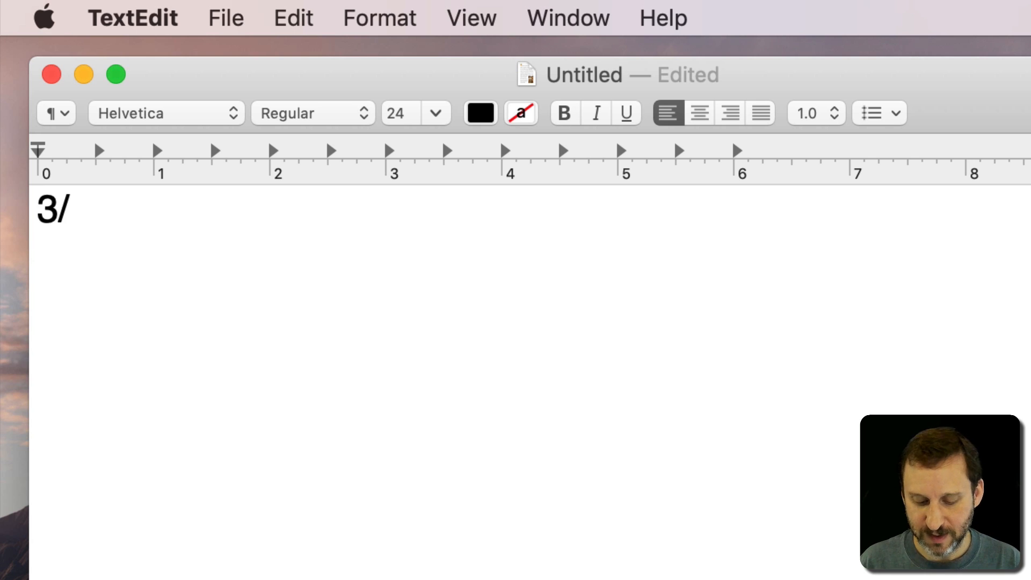
pyautogui.write('7')
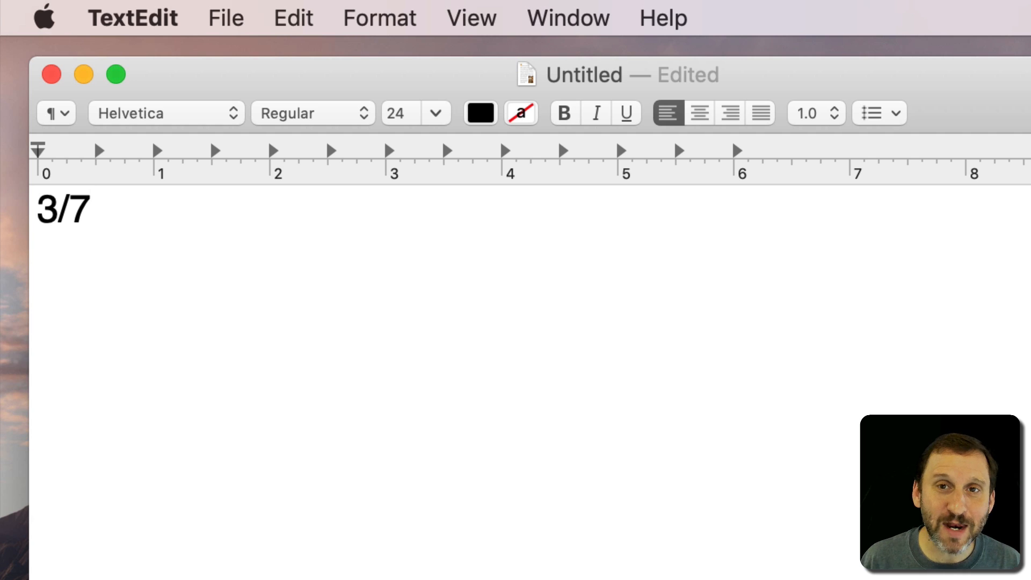
pyautogui.click(89, 209)
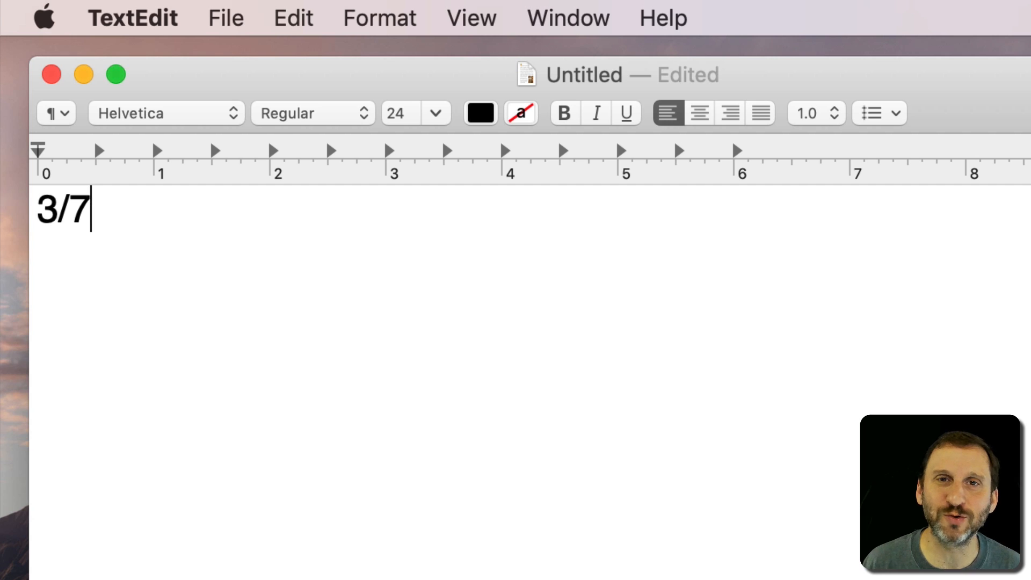
pyautogui.press('Home')
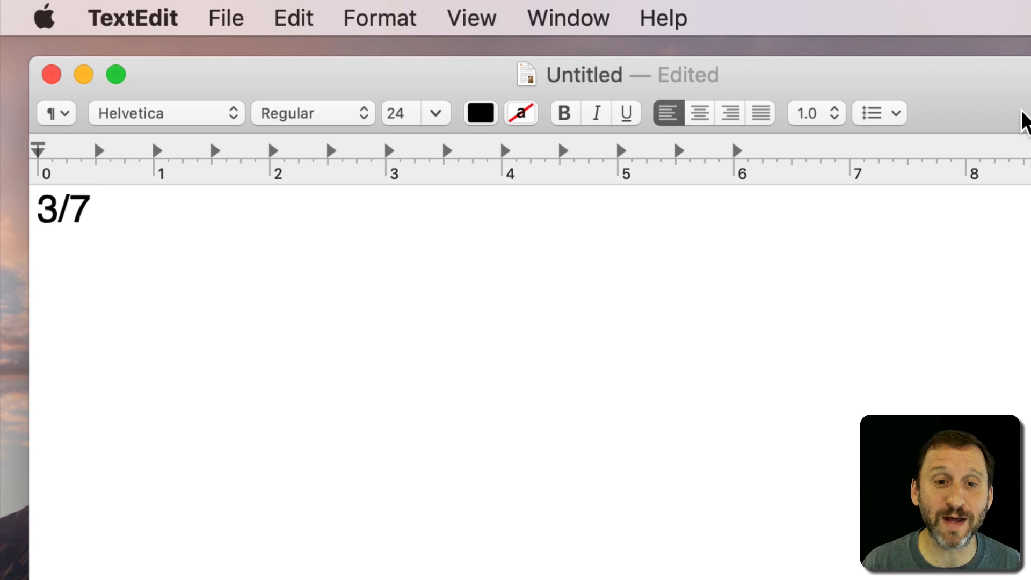
pyautogui.press('cmd+space')
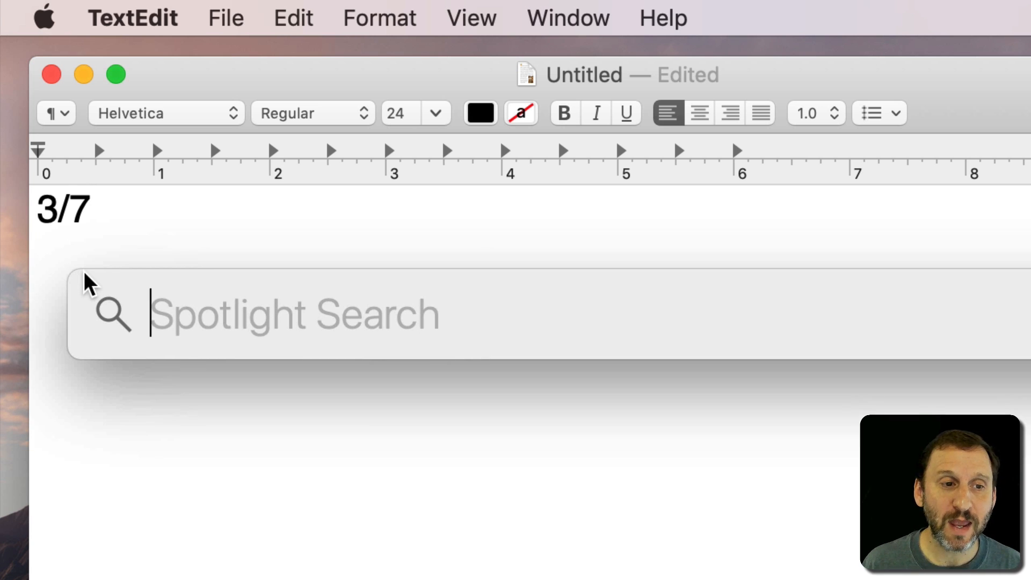
pyautogui.write('3/7')
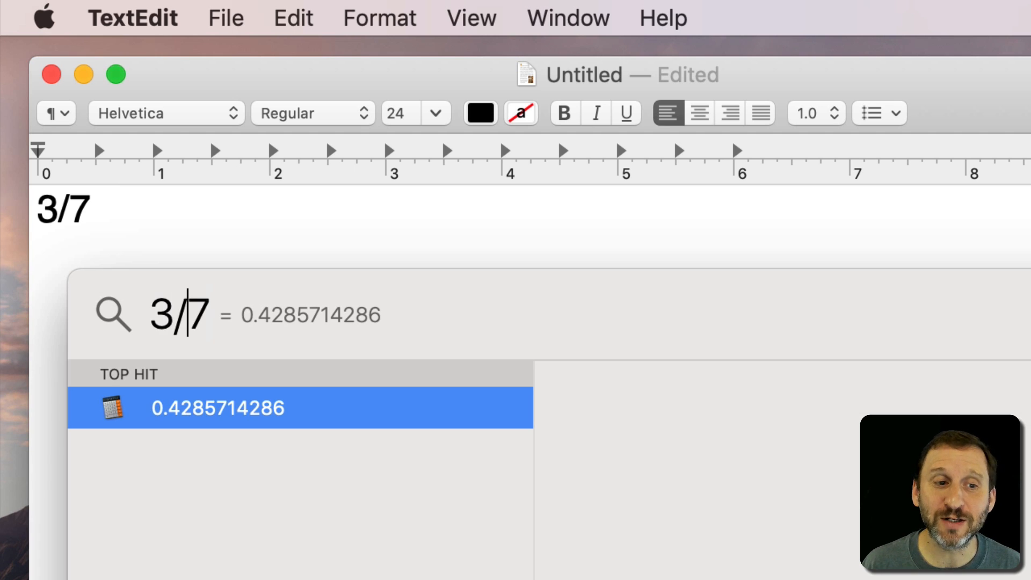
pyautogui.write('1+')
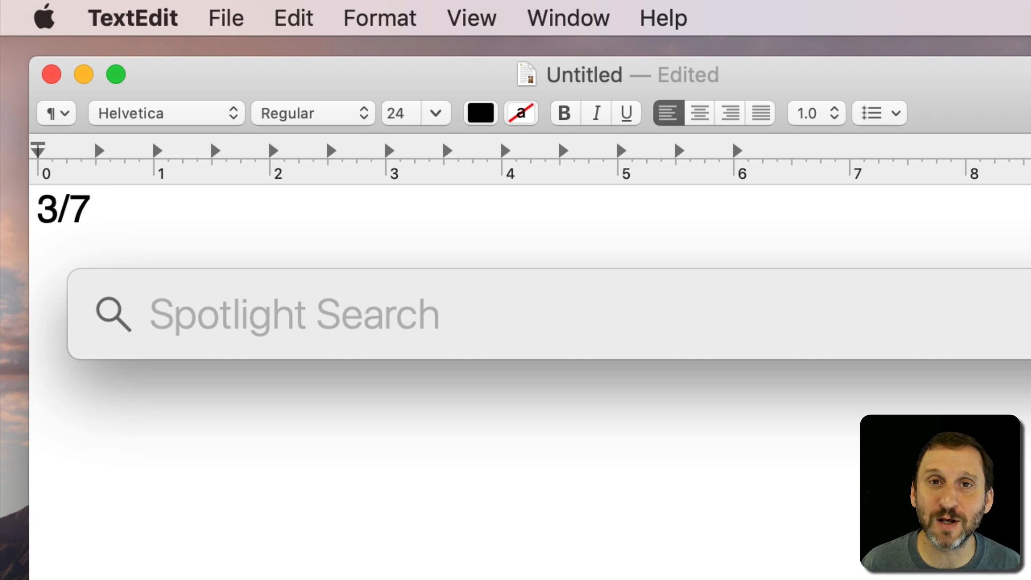
pyautogui.click(294, 314)
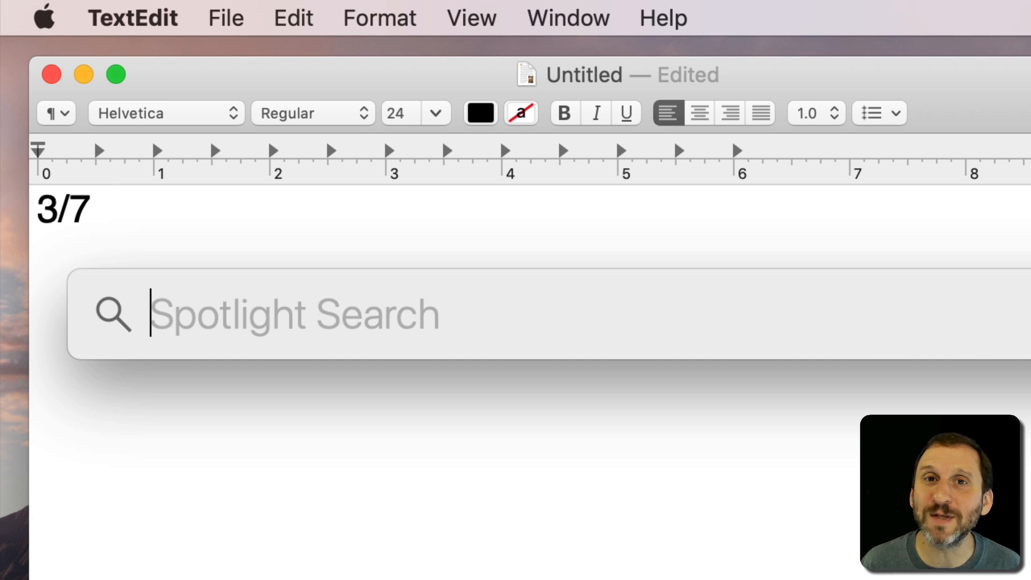
pyautogui.press('Escape')
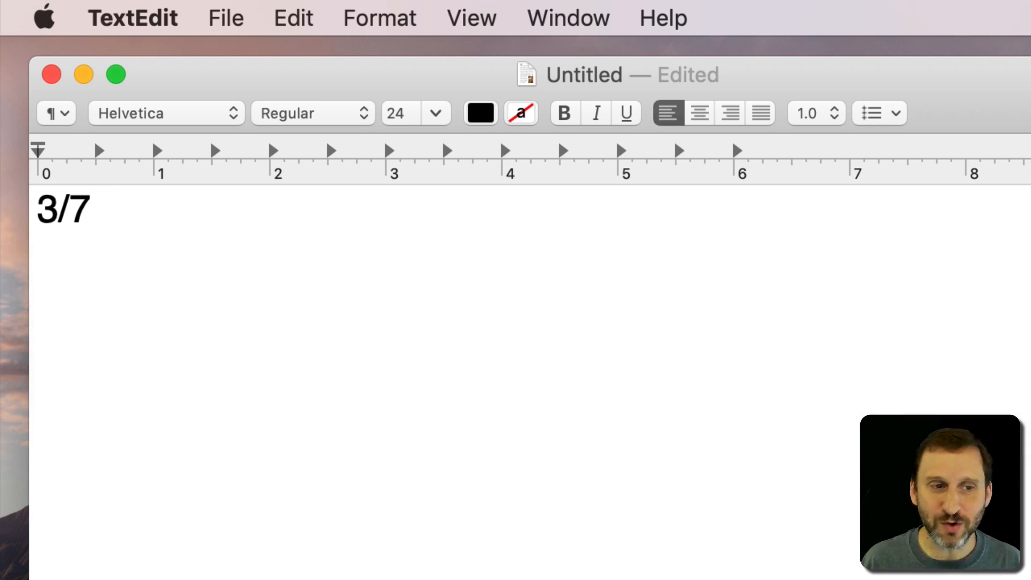
pyautogui.click(88, 209)
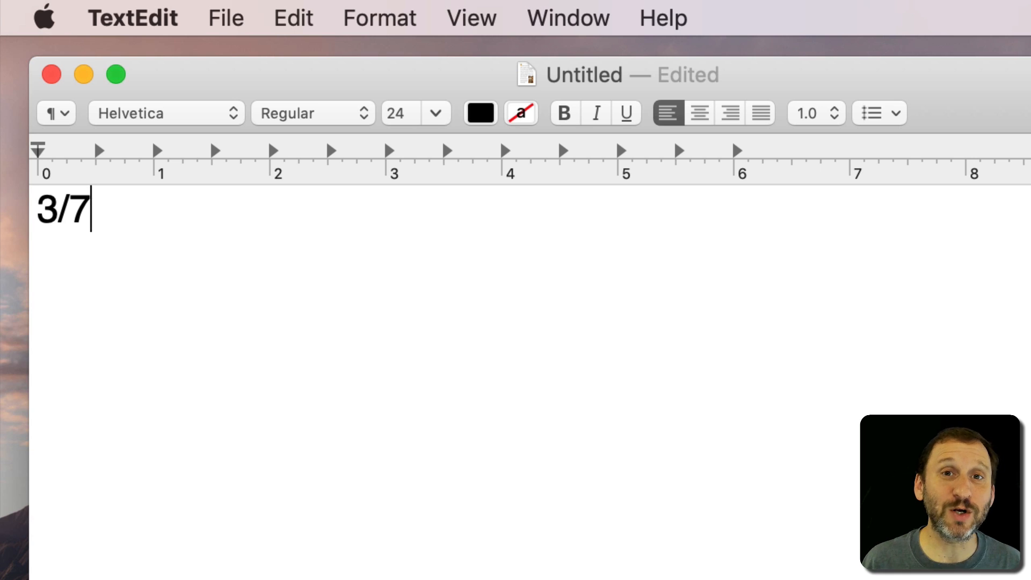
pyautogui.doubleClick(48, 209)
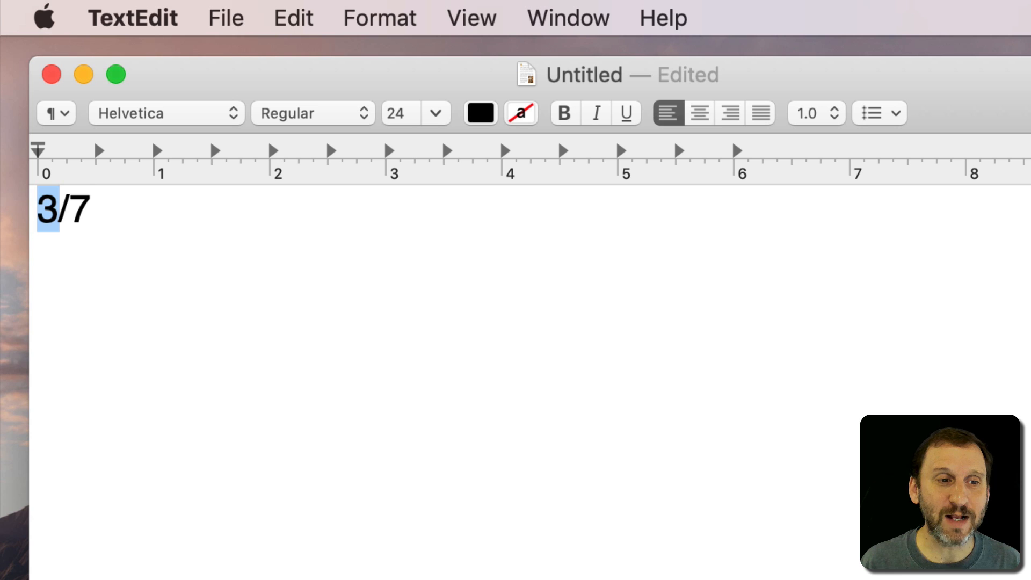
# Raise the numerator 3 above the baseline and select the 7 for lowering
pyautogui.click(379, 18)
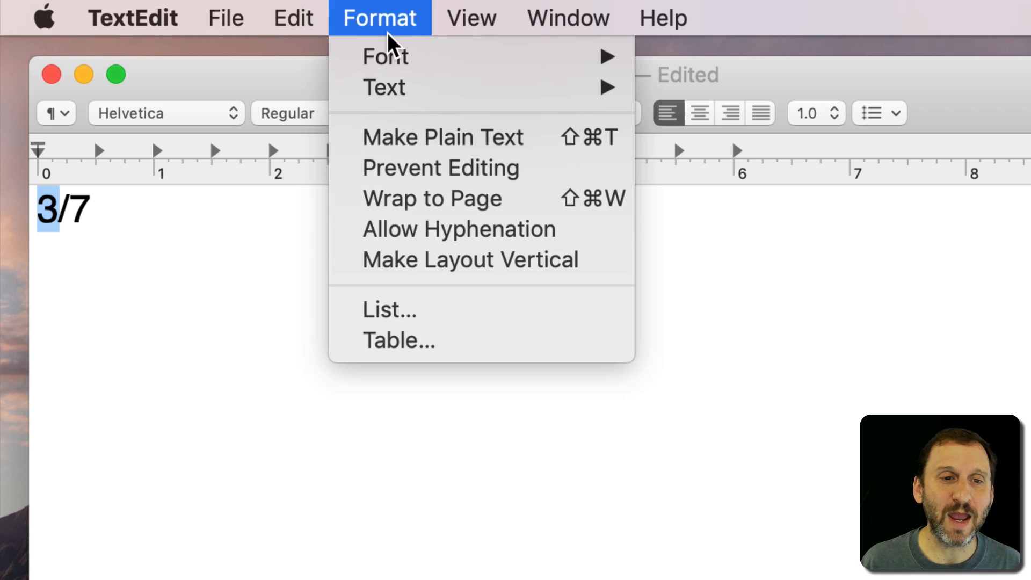
pyautogui.moveTo(386, 56)
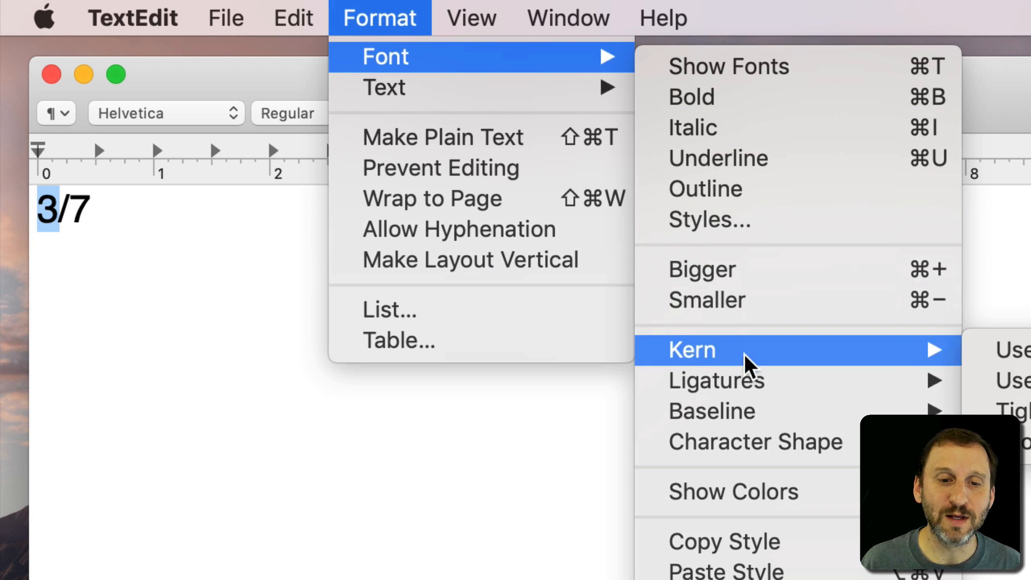
pyautogui.moveTo(712, 411)
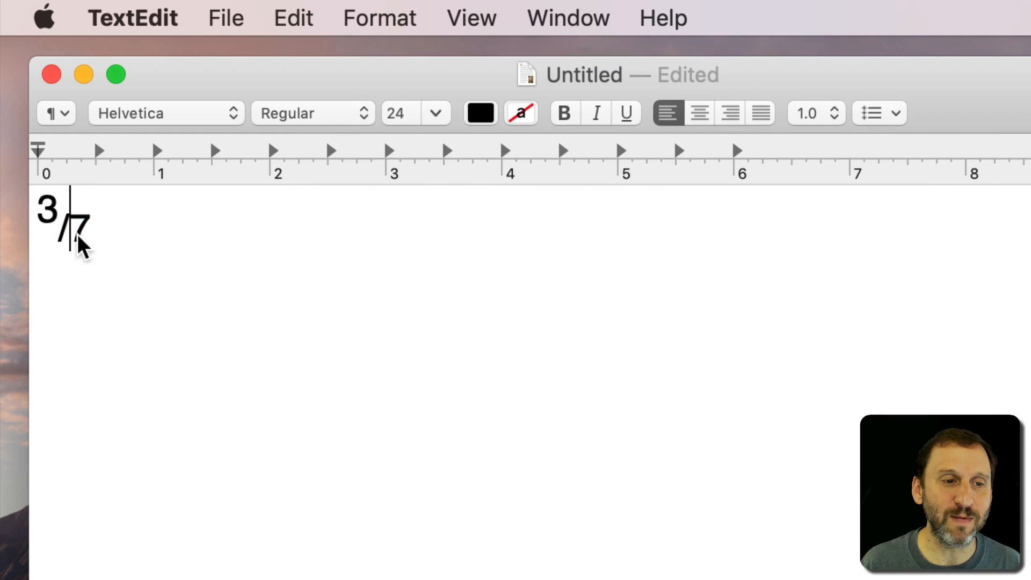
pyautogui.click(380, 18)
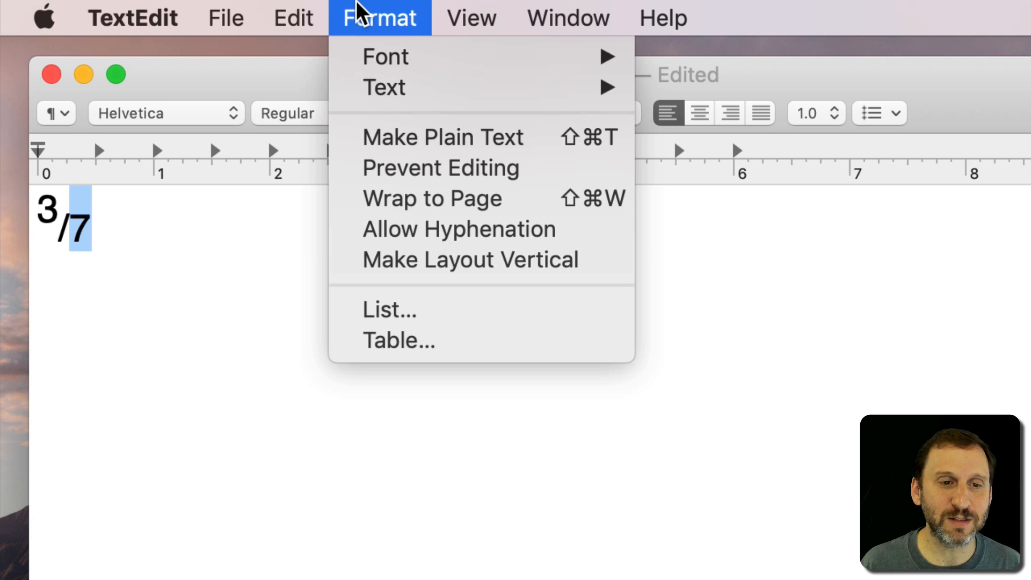
pyautogui.moveTo(386, 56)
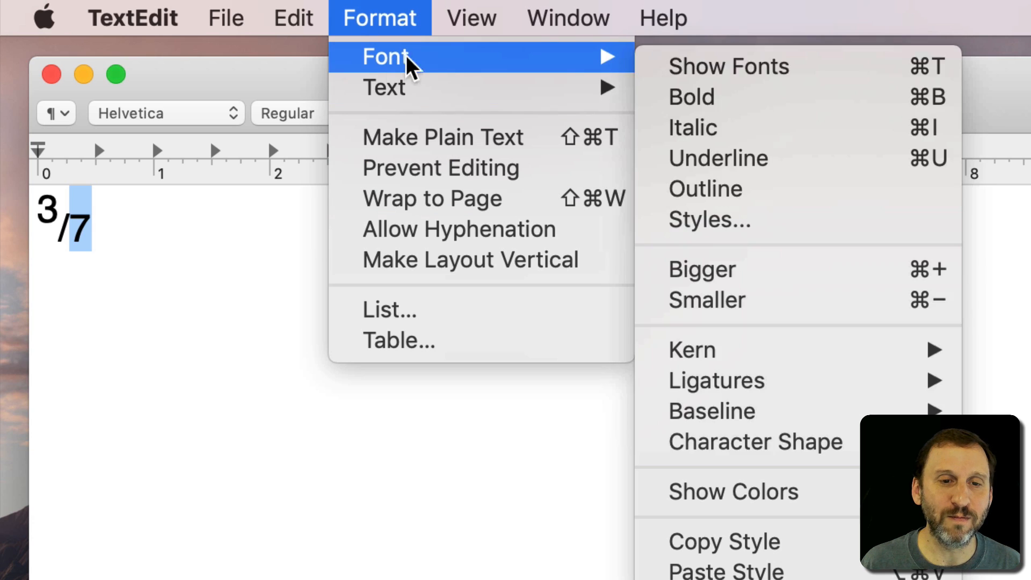
pyautogui.moveTo(712, 411)
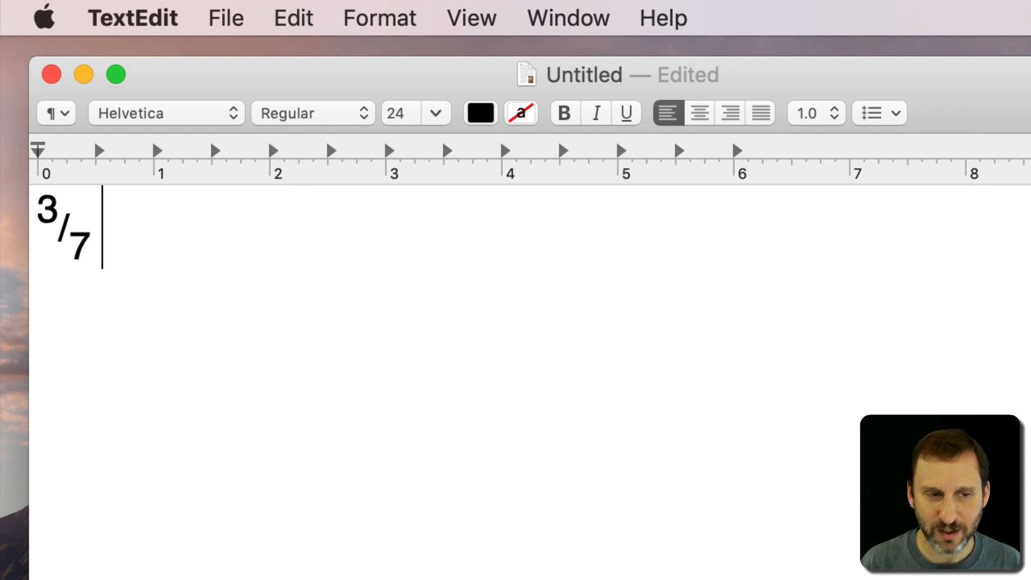
# Type a second 3/7, swap its slash for the fraction slash, and format its 7
pyautogui.write('3/7')
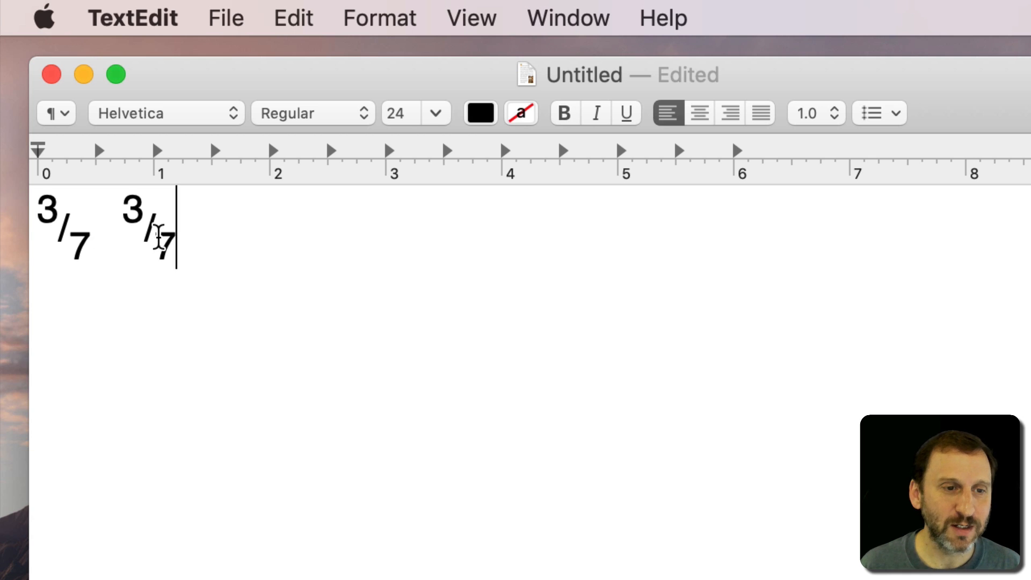
pyautogui.doubleClick(153, 233)
pyautogui.write('fr')
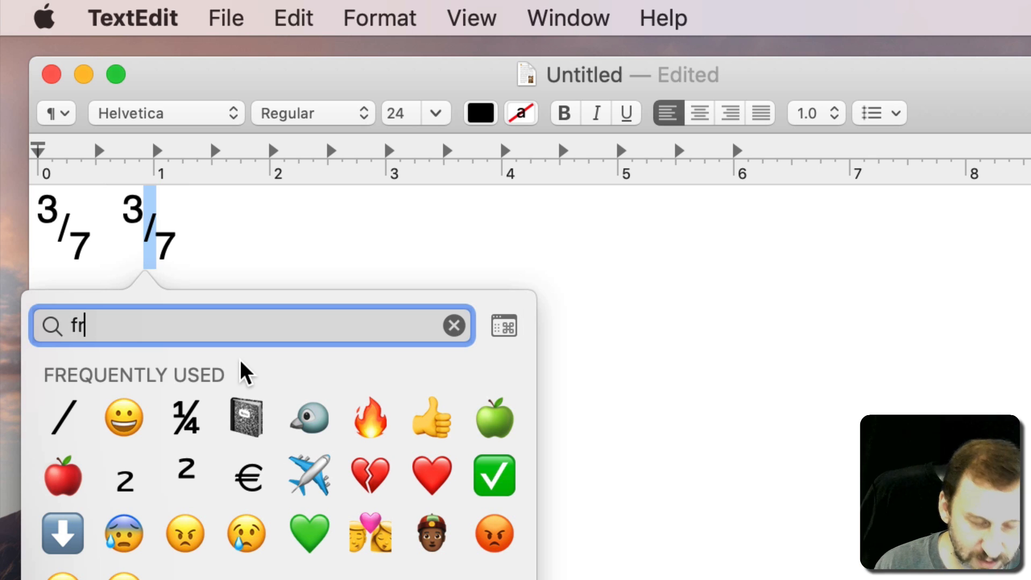
pyautogui.write('act')
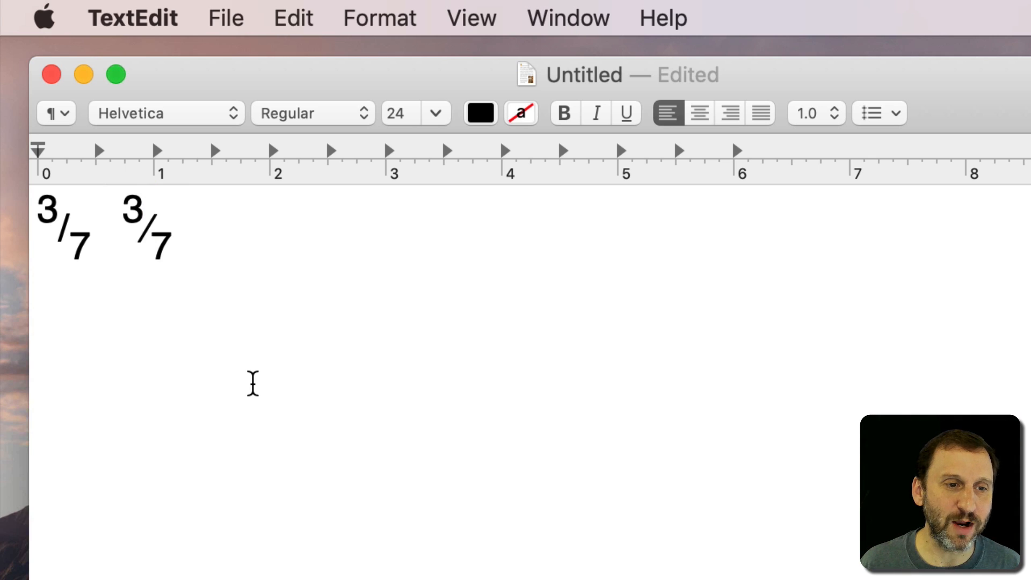
pyautogui.click(149, 230)
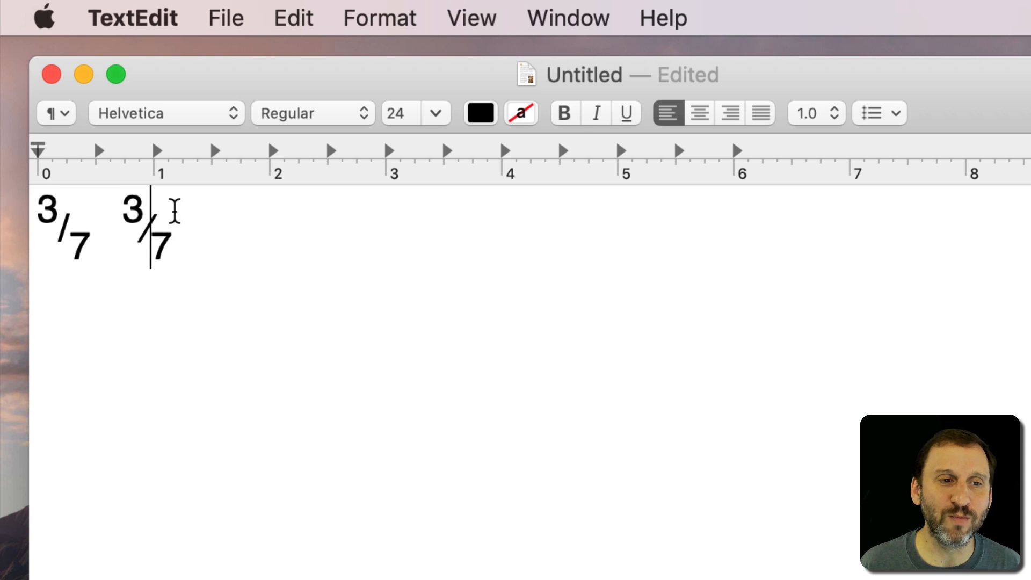
pyautogui.moveTo(143, 270)
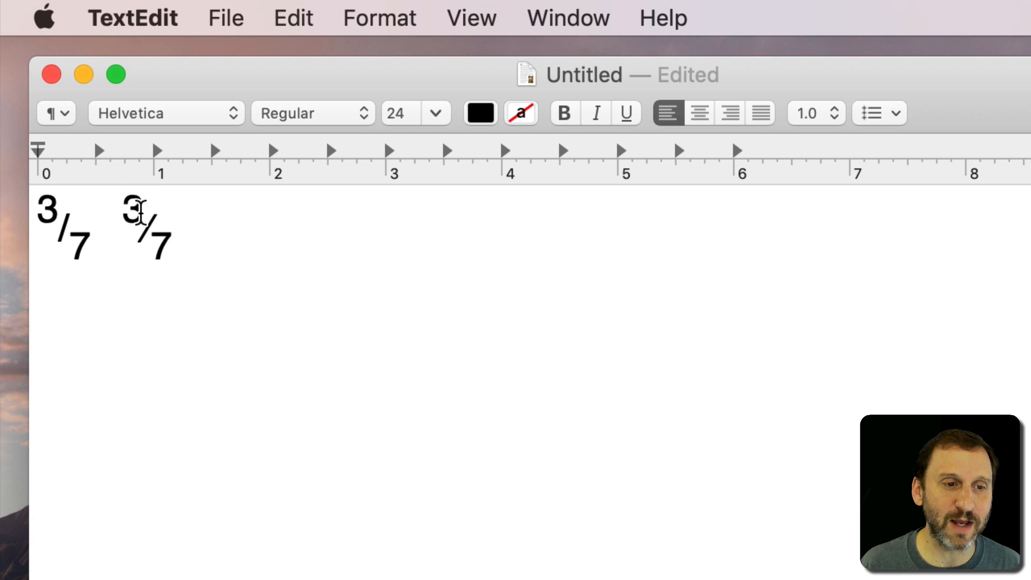
pyautogui.doubleClick(134, 214)
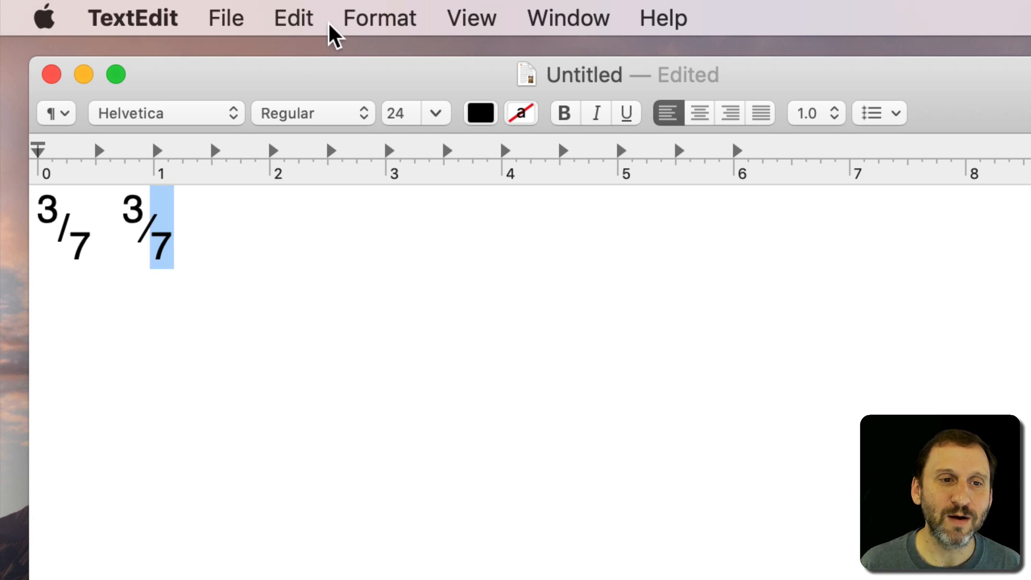
pyautogui.click(380, 18)
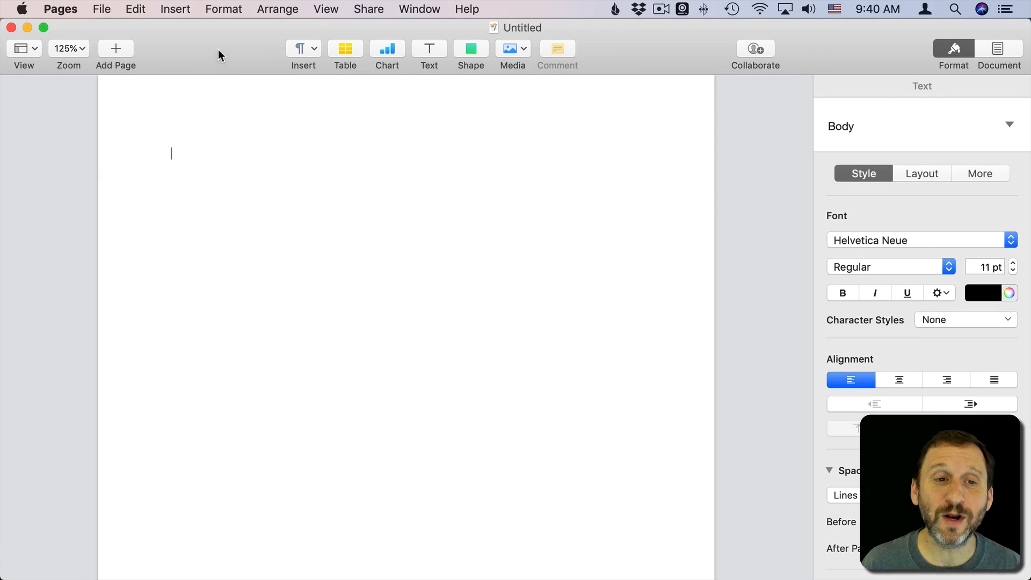
# Start a new Pages equation via Insert and test-type 4 and 3/7
pyautogui.click(175, 9)
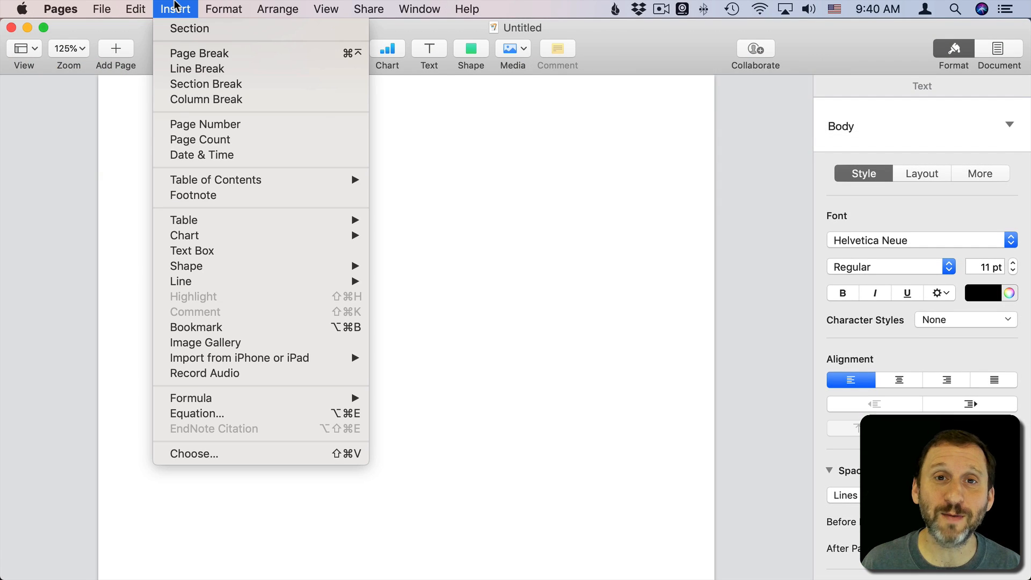
pyautogui.moveTo(197, 414)
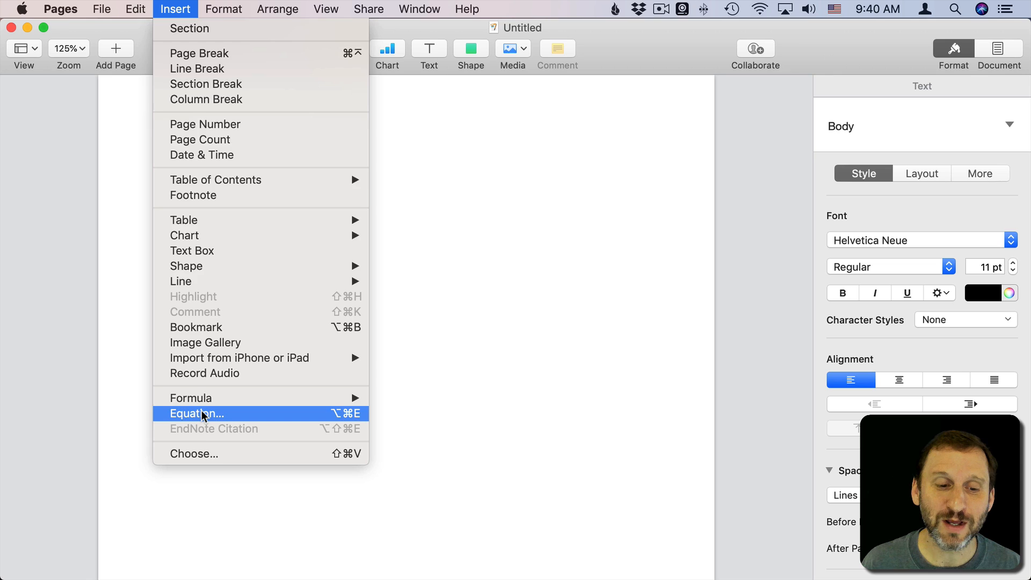
pyautogui.click(196, 413)
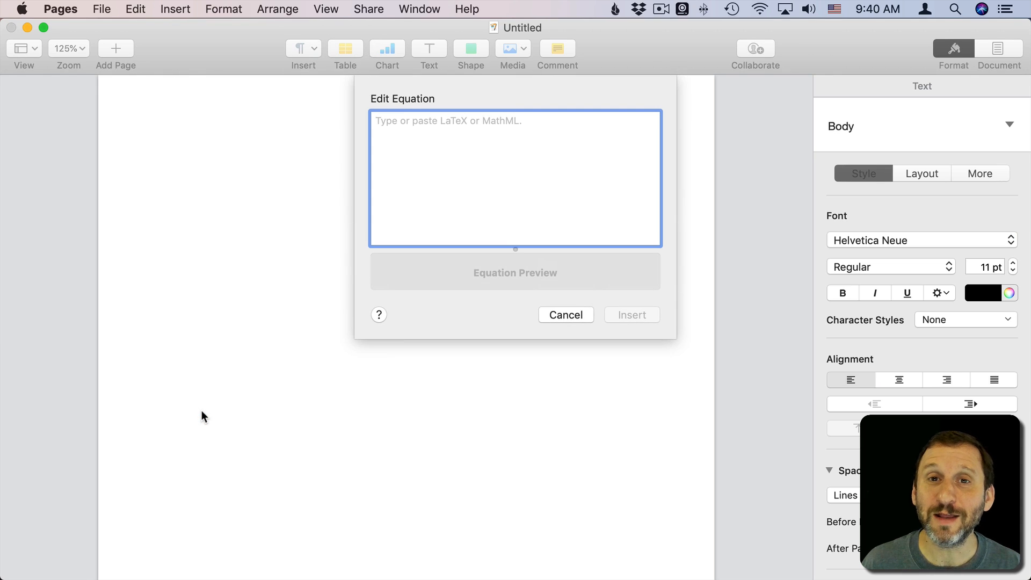
pyautogui.write('4')
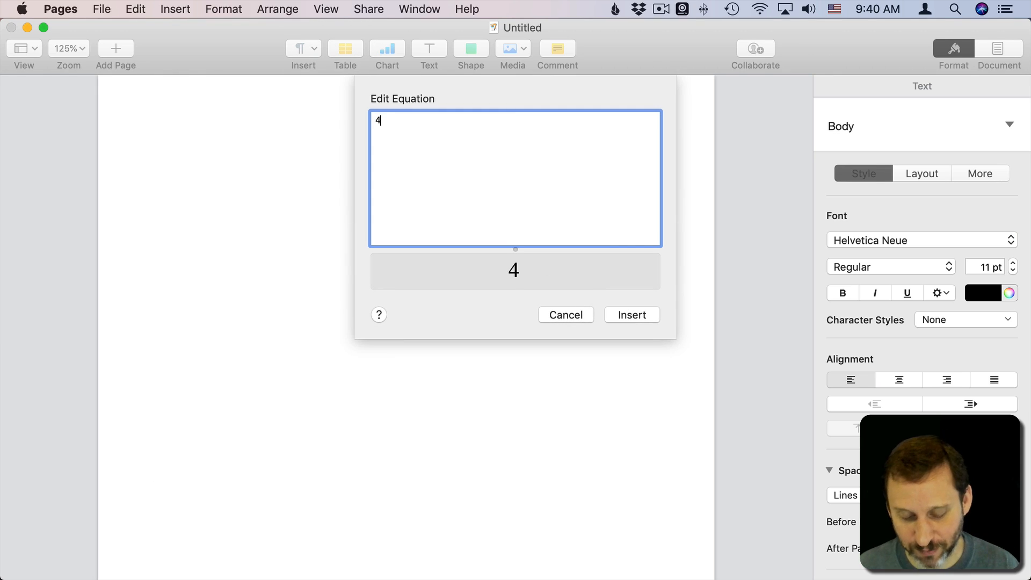
pyautogui.write('3/7')
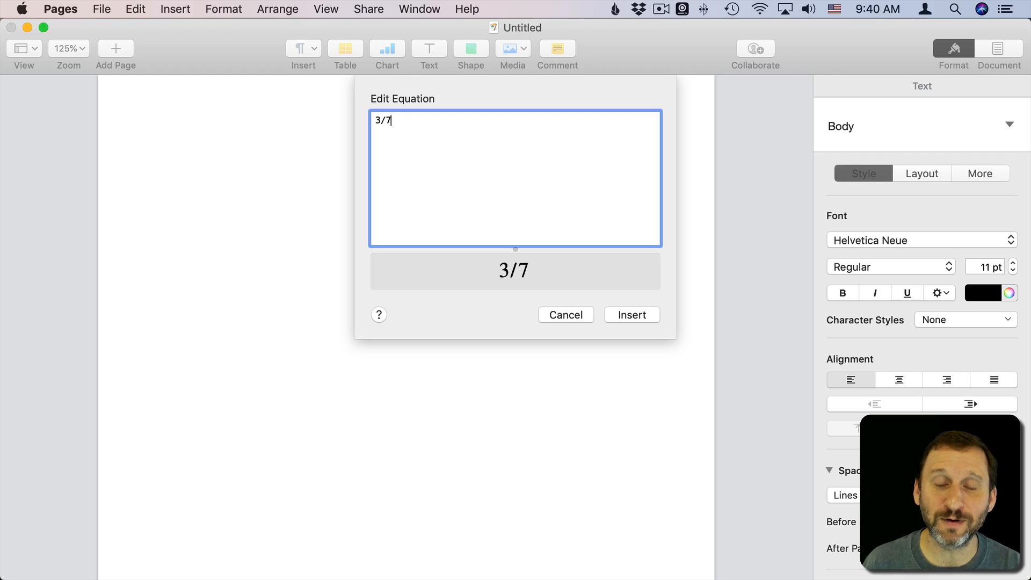
pyautogui.moveTo(518, 288)
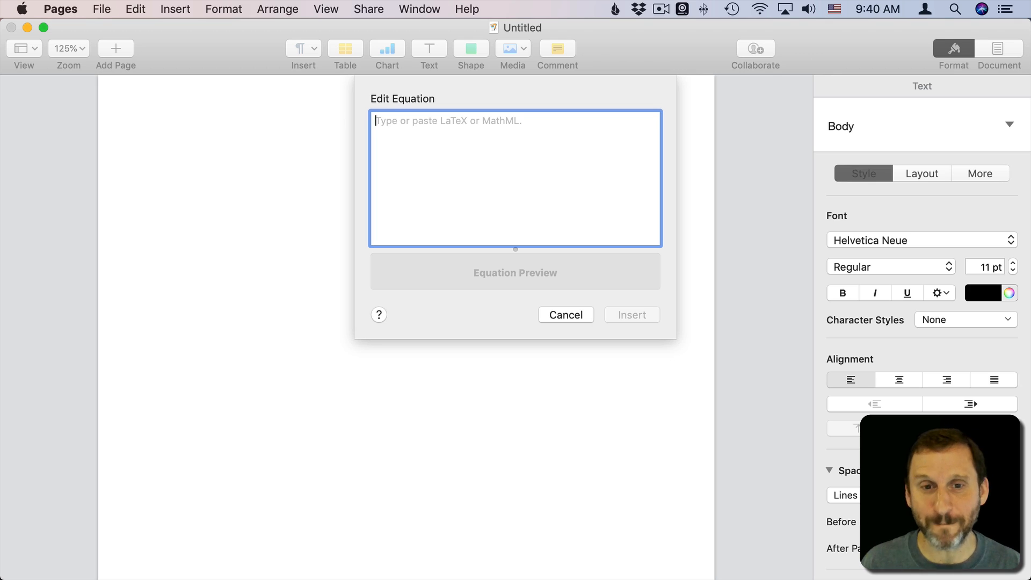
# Enter \frac{13}{777} in the equation field and insert the stacked fraction
pyautogui.write('\\')
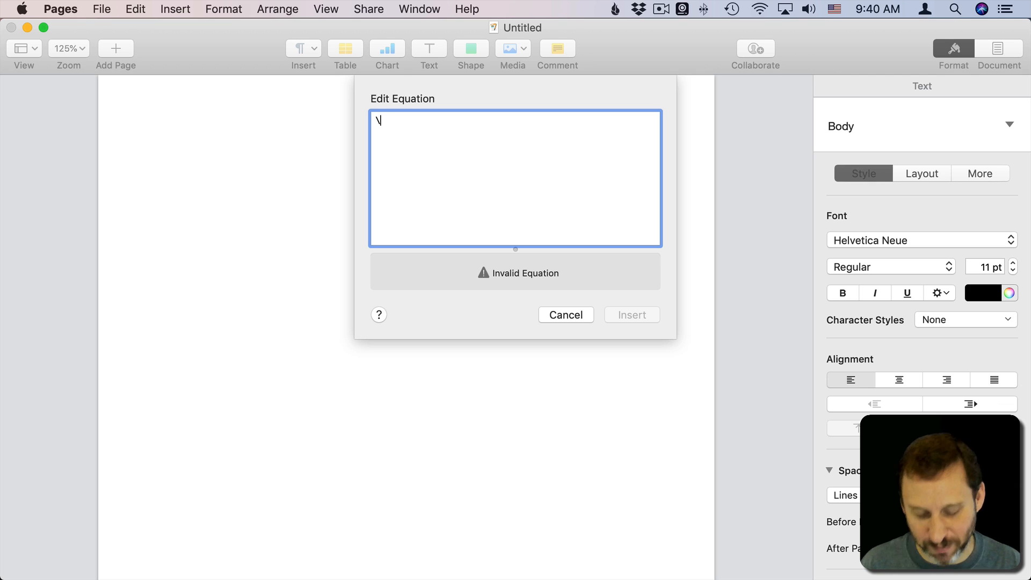
pyautogui.write('frac')
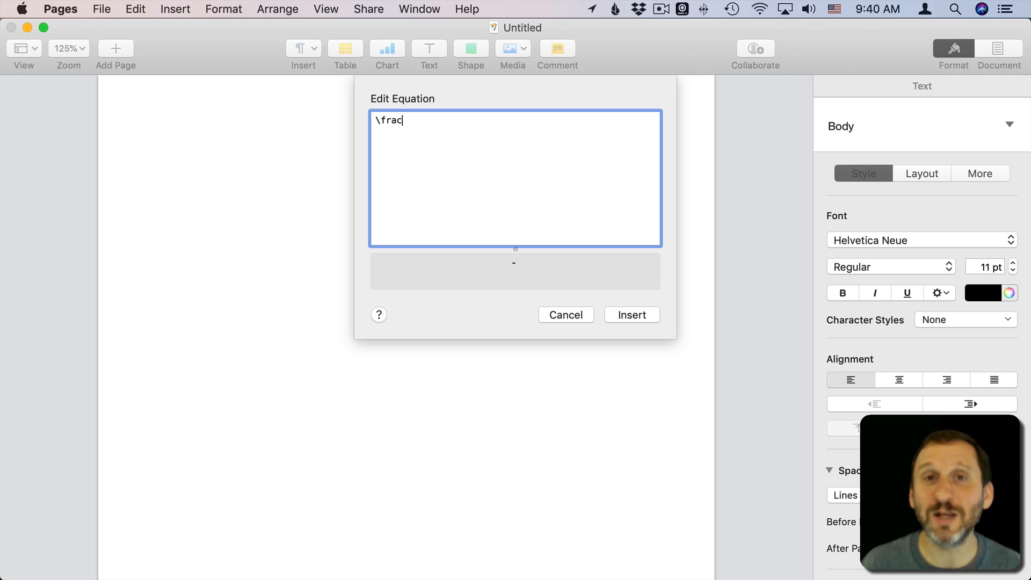
pyautogui.write('{}')
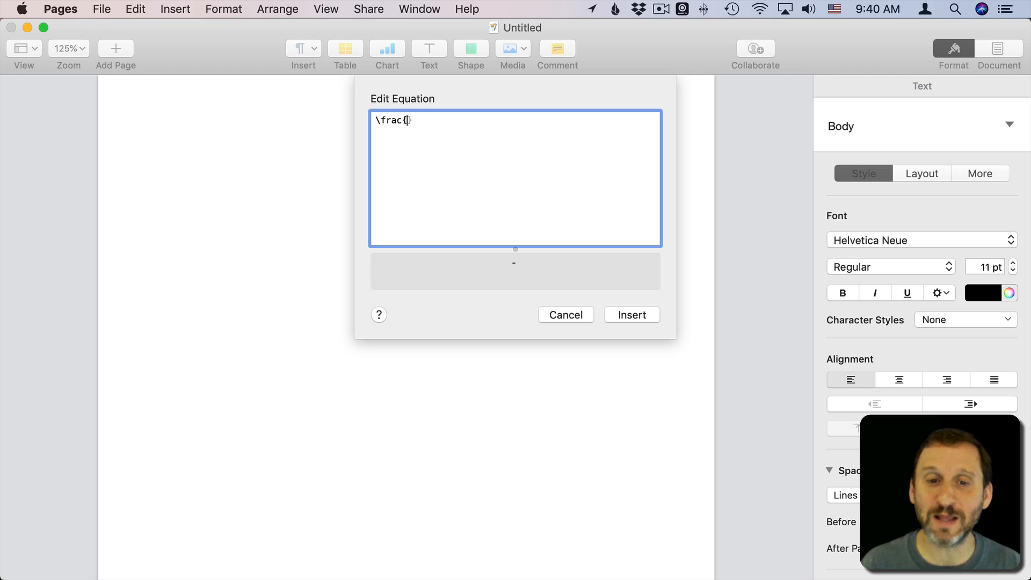
pyautogui.write('3}')
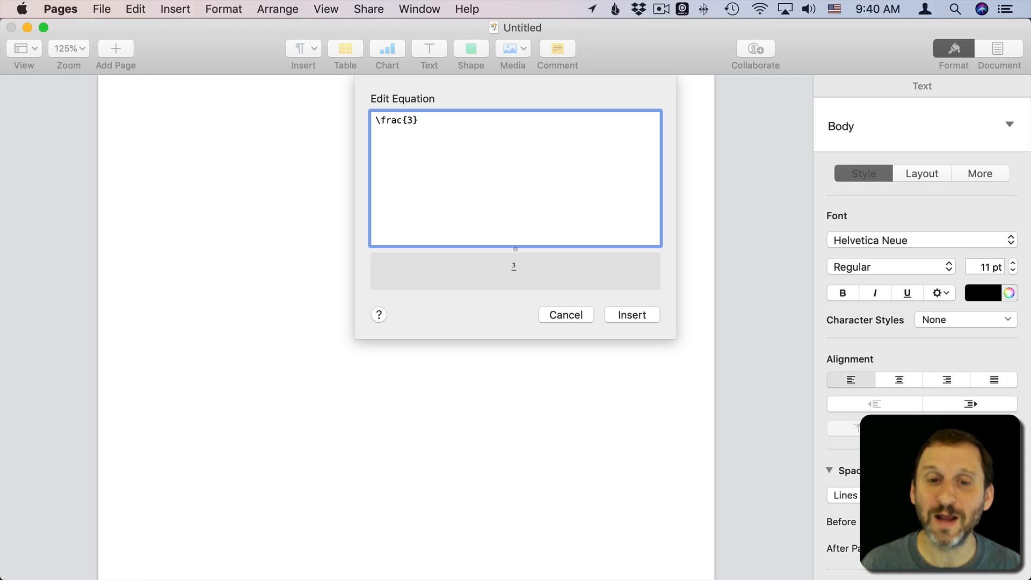
pyautogui.write('{7}')
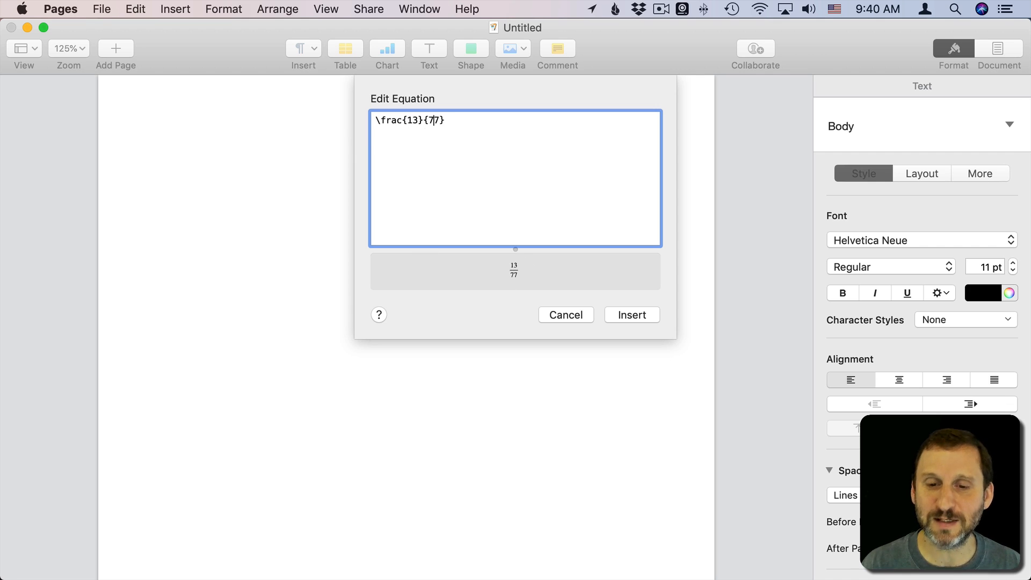
pyautogui.write('7')
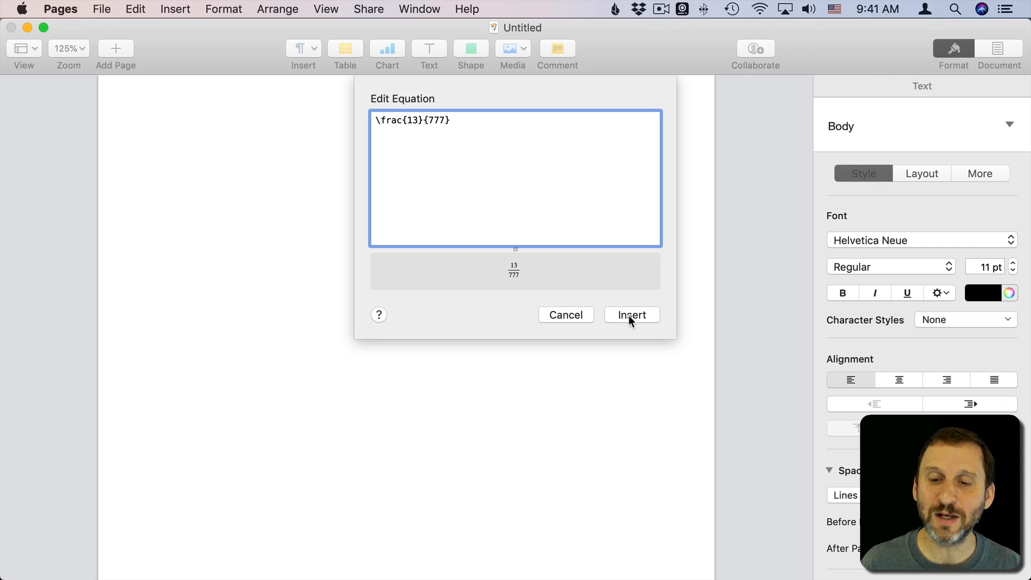
pyautogui.click(630, 314)
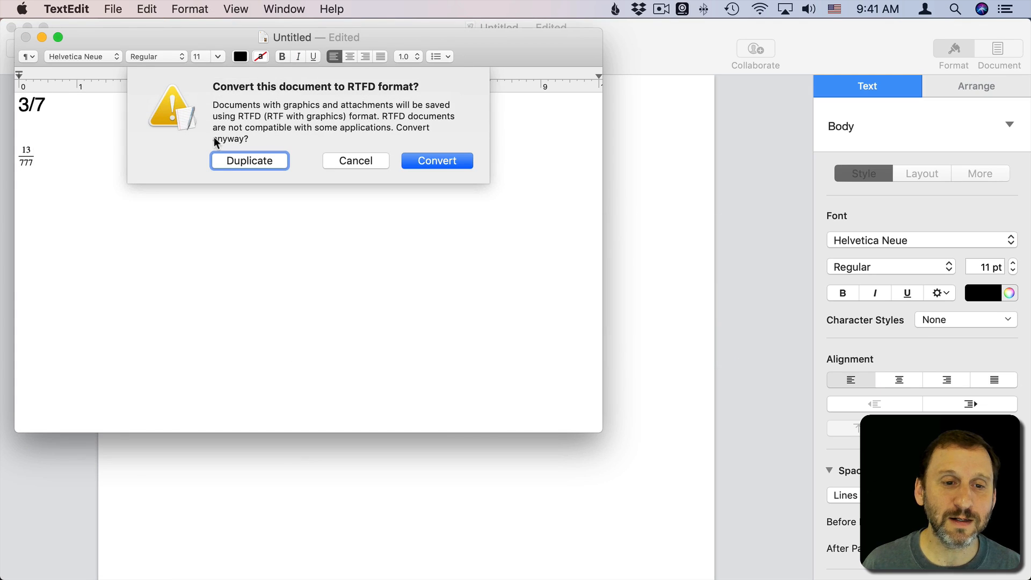
# Accept the RTFD conversion, try editing the pasted 13/777 equation, and start a new equation
pyautogui.click(355, 161)
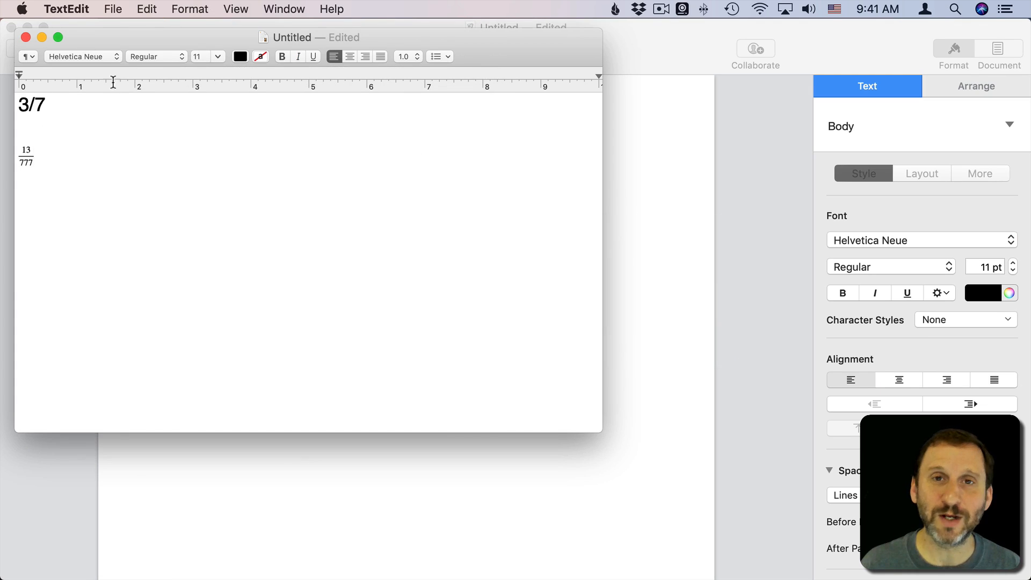
pyautogui.doubleClick(27, 150)
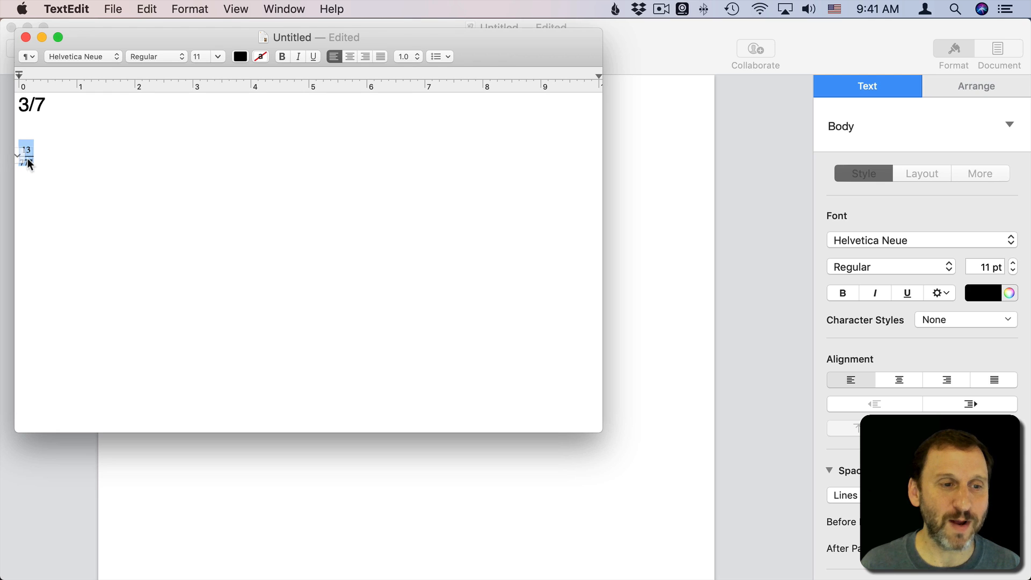
pyautogui.write('777')
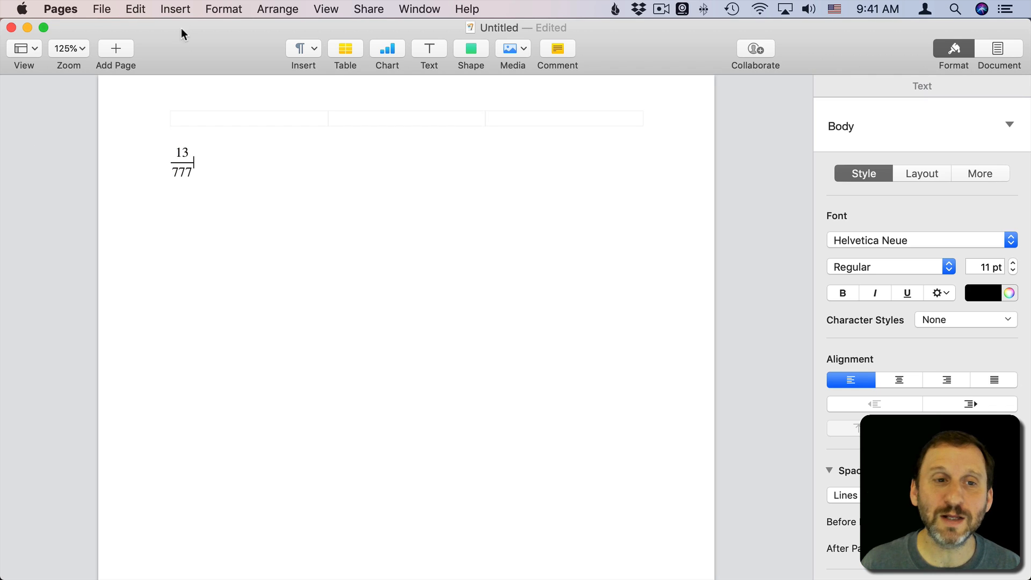
pyautogui.click(175, 8)
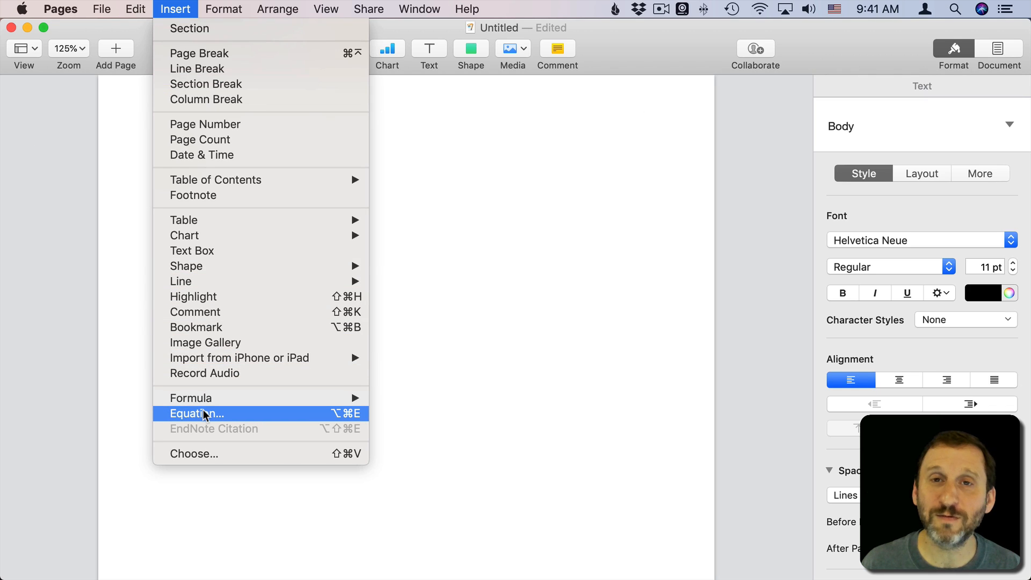
pyautogui.click(196, 413)
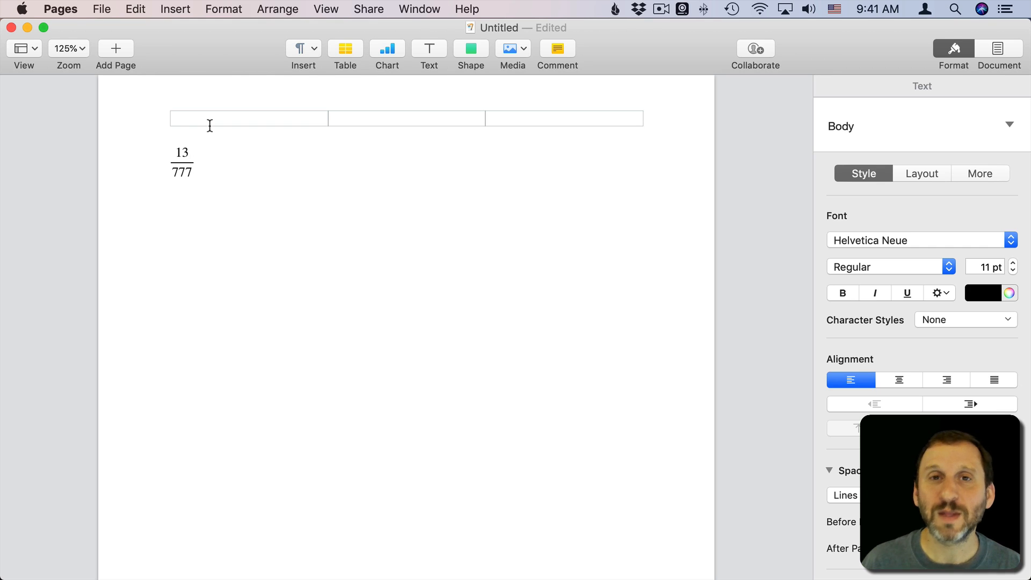
pyautogui.click(195, 161)
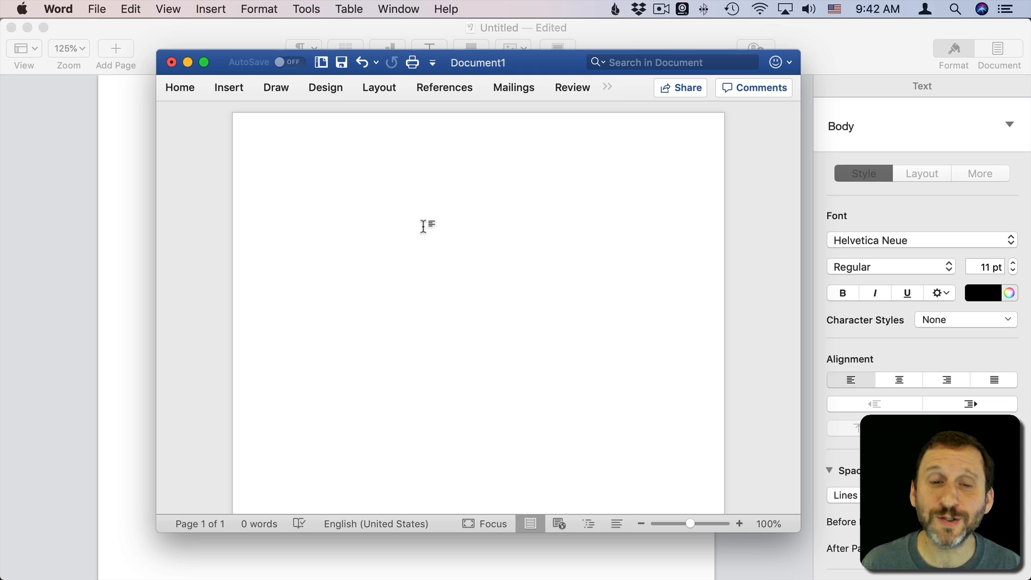
# Insert a Word equation and type 3/7 to form a stacked fraction
pyautogui.click(210, 9)
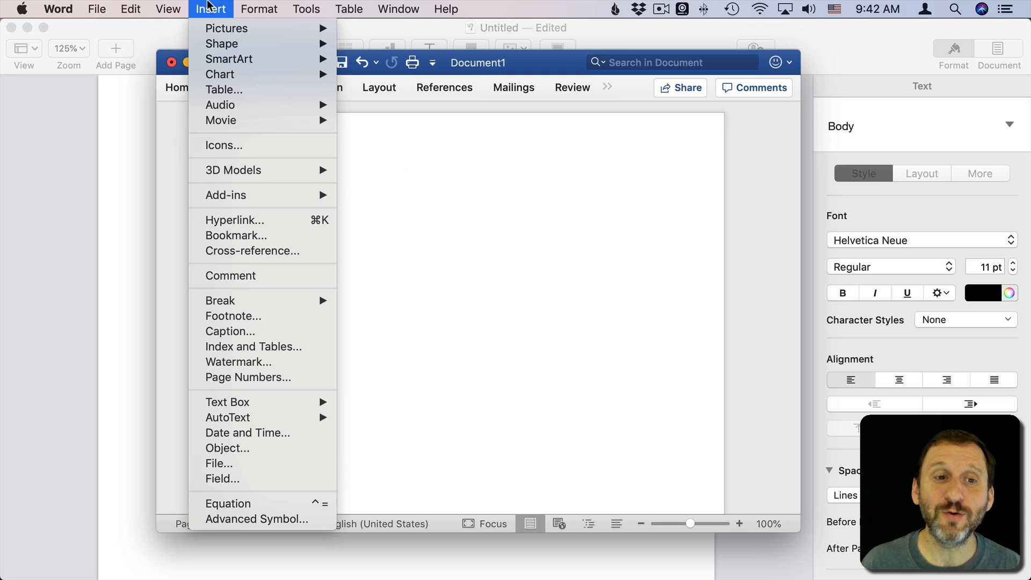
pyautogui.click(228, 503)
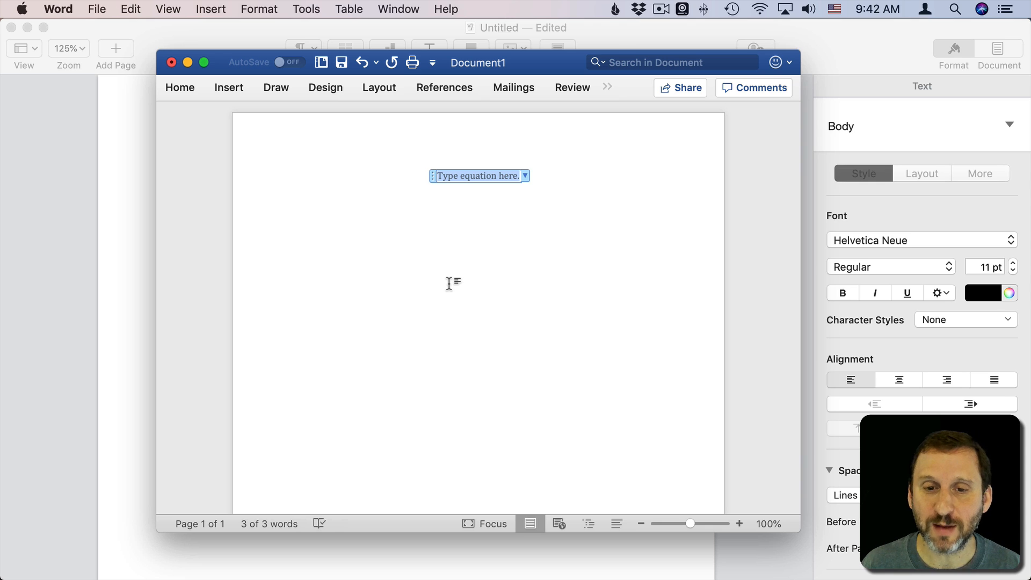
pyautogui.write('3/7')
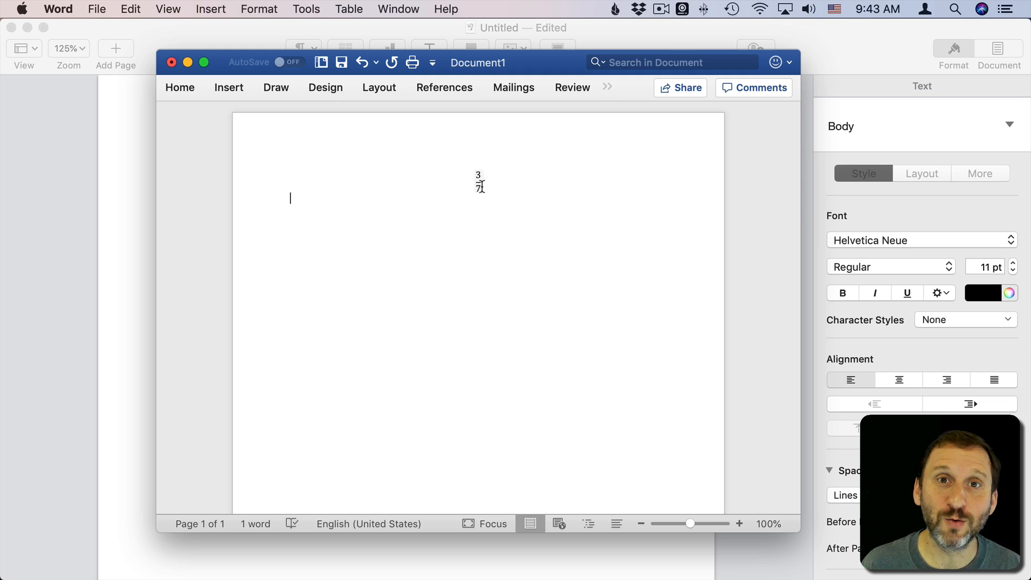
pyautogui.moveTo(325, 181)
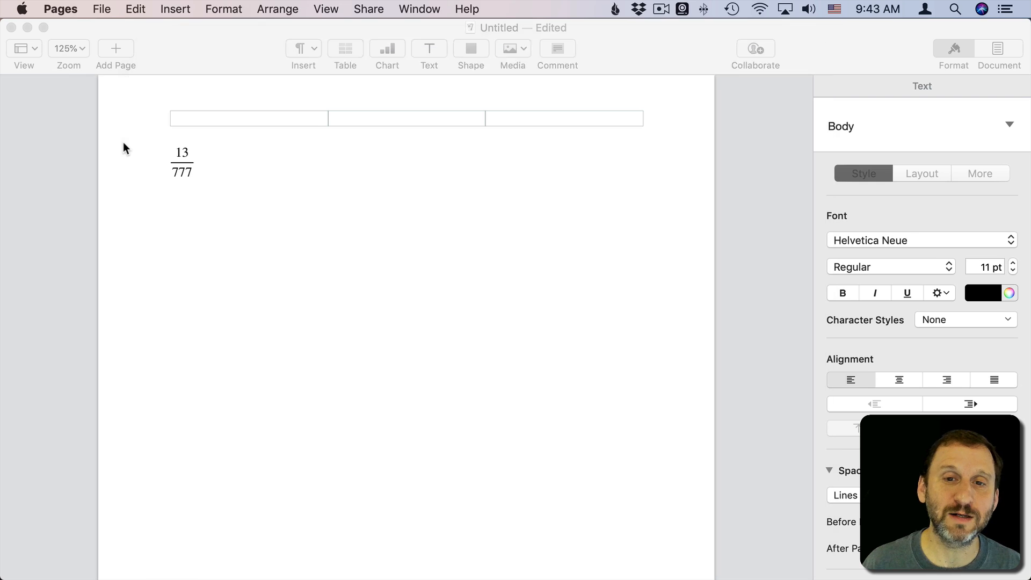
# Type a ÷ division sign on the new line below the 13/777 fraction
pyautogui.click(194, 162)
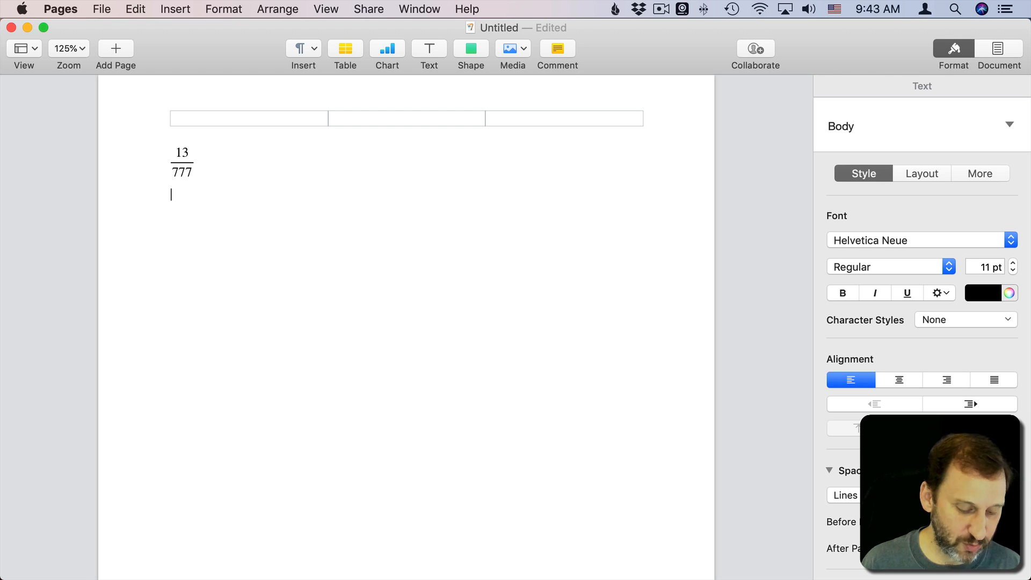
pyautogui.write('÷')
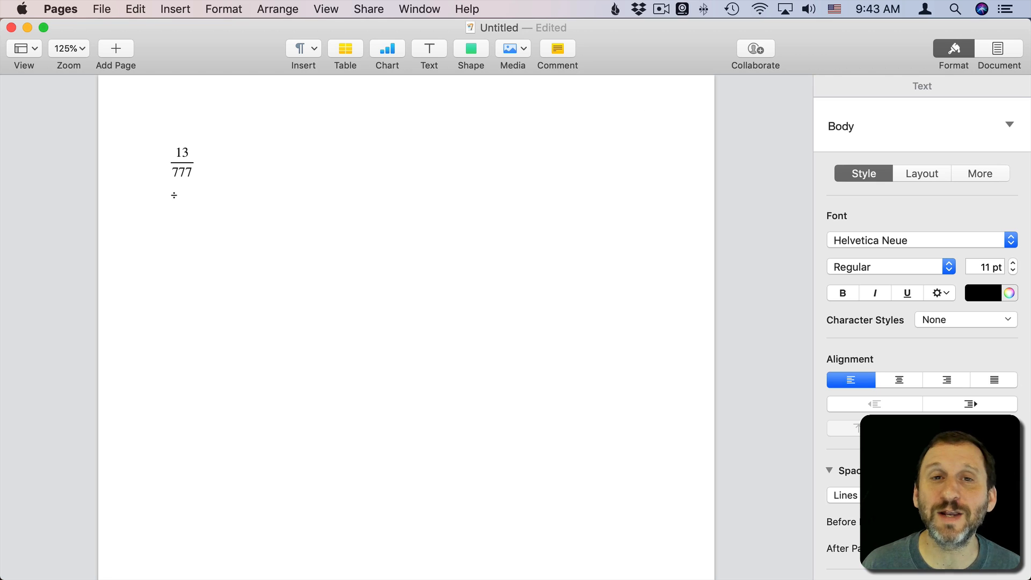